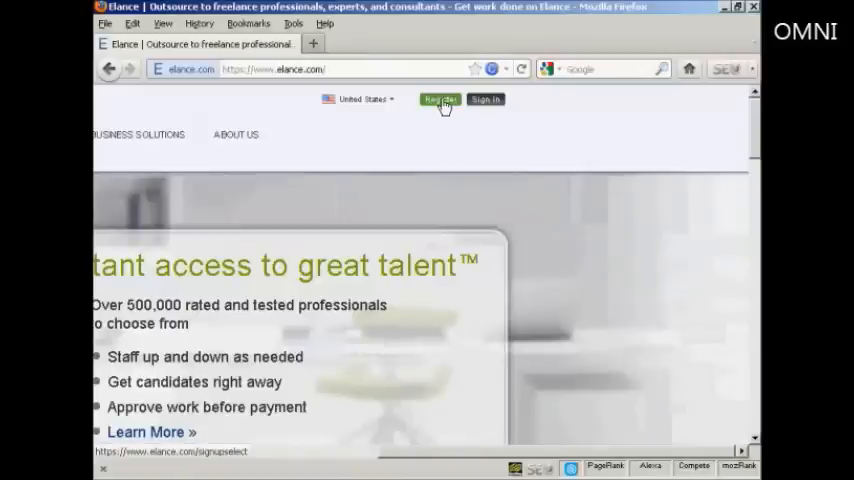
- Start registering a new Elance account as a client who wants to hire
click(440, 99)
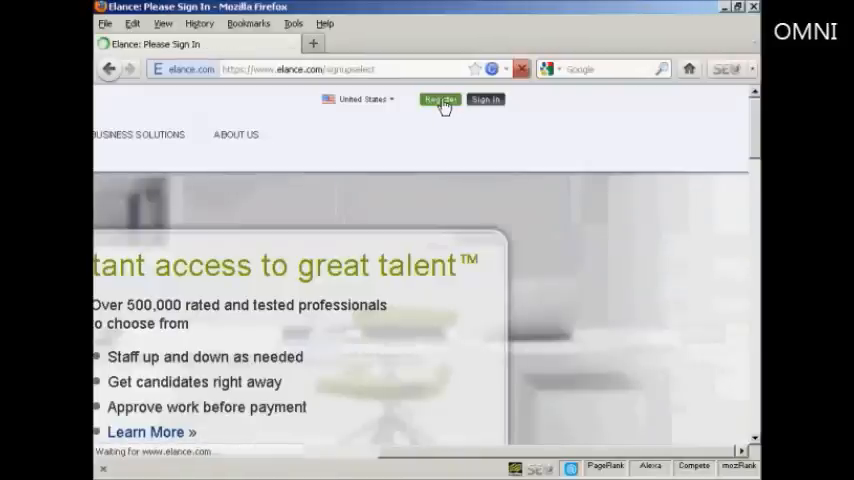
click(440, 99)
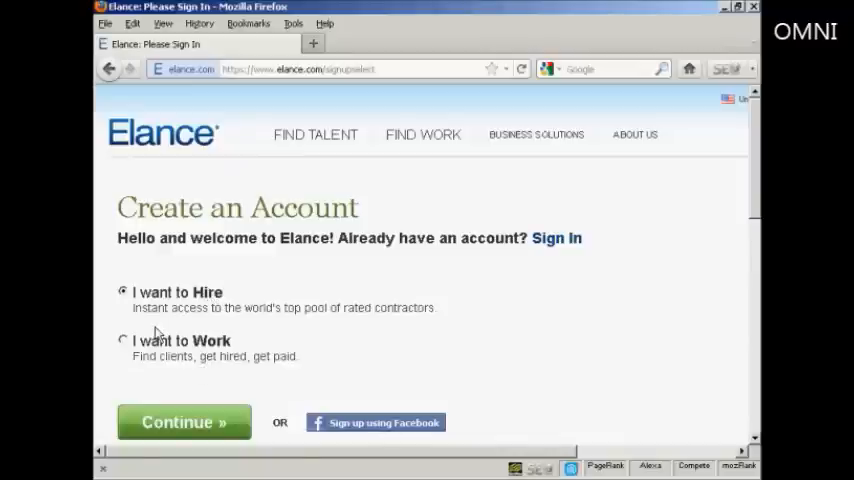
mouse_move(265, 318)
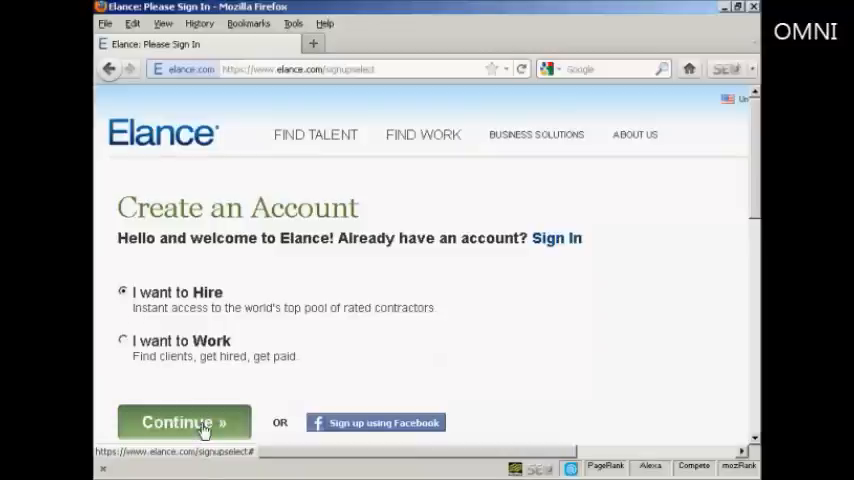
click(184, 422)
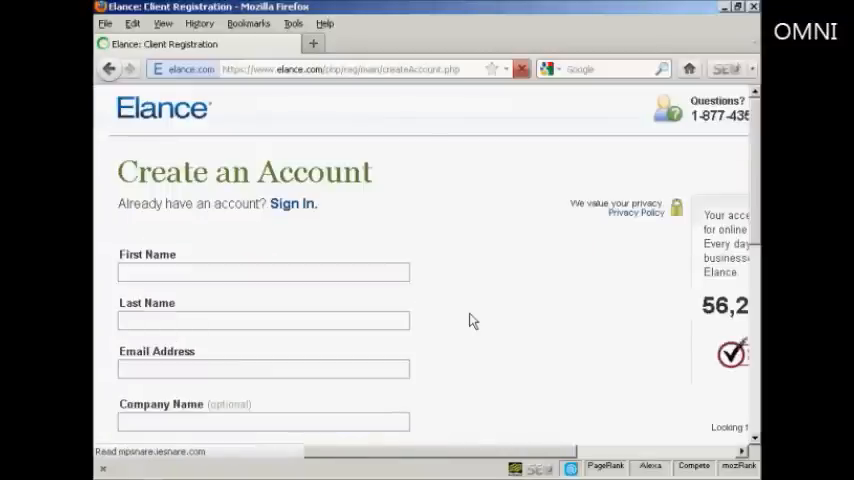
- Fill in name, email, country, username and password, then submit the registration form
scroll(down, 3)
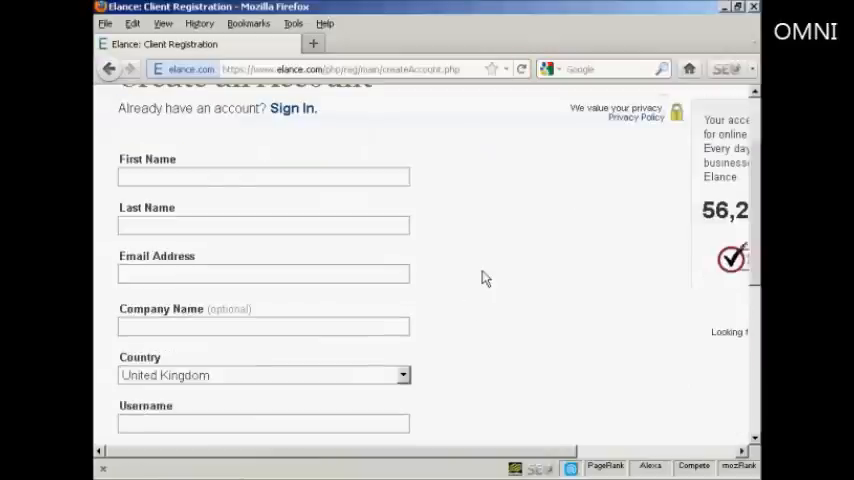
scroll(up, 3)
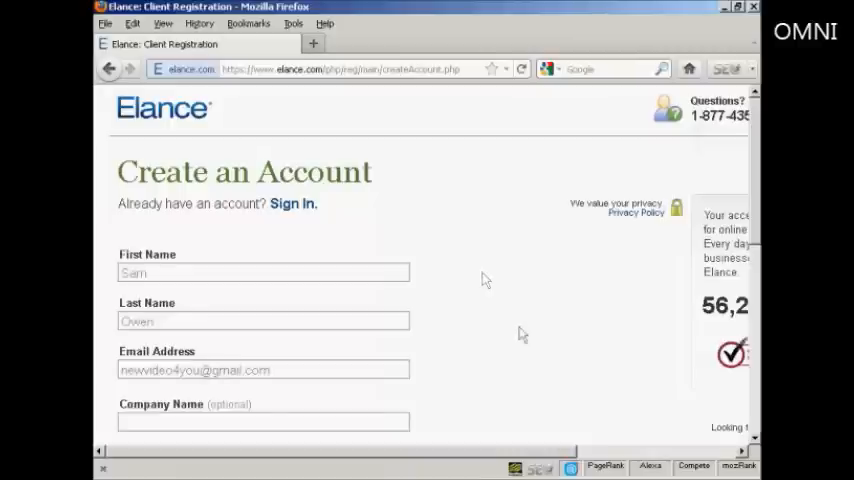
scroll(down, 3)
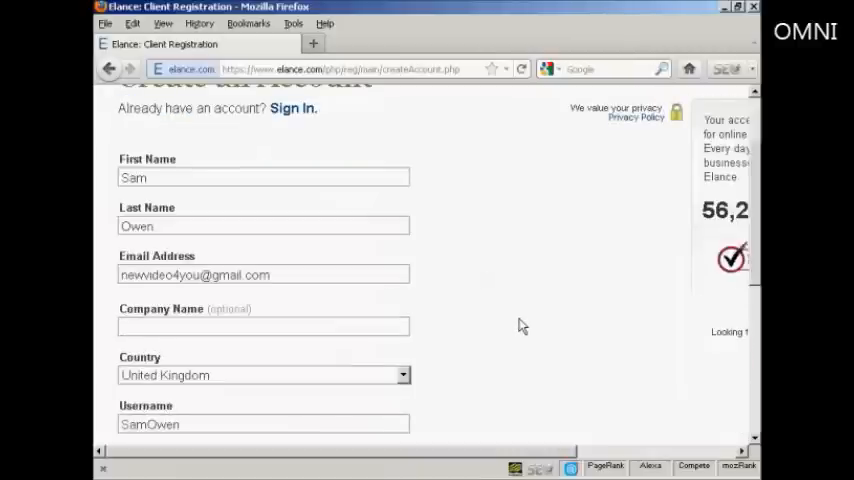
scroll(down, 3)
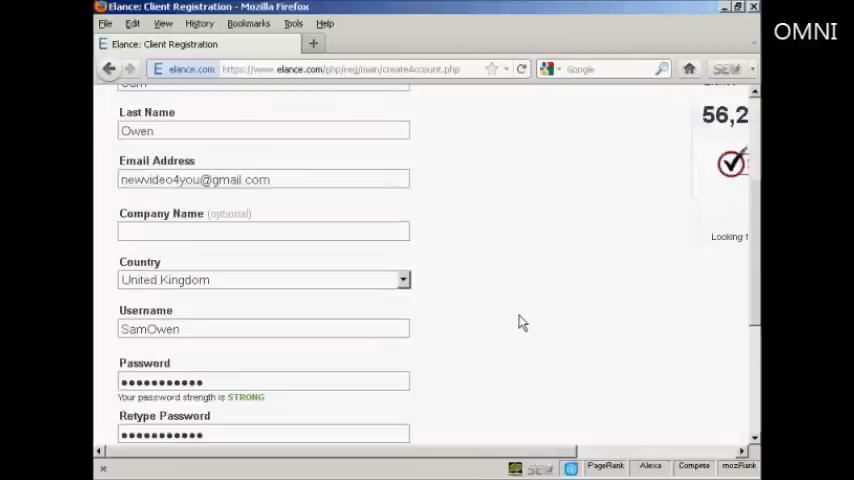
scroll(down, 3)
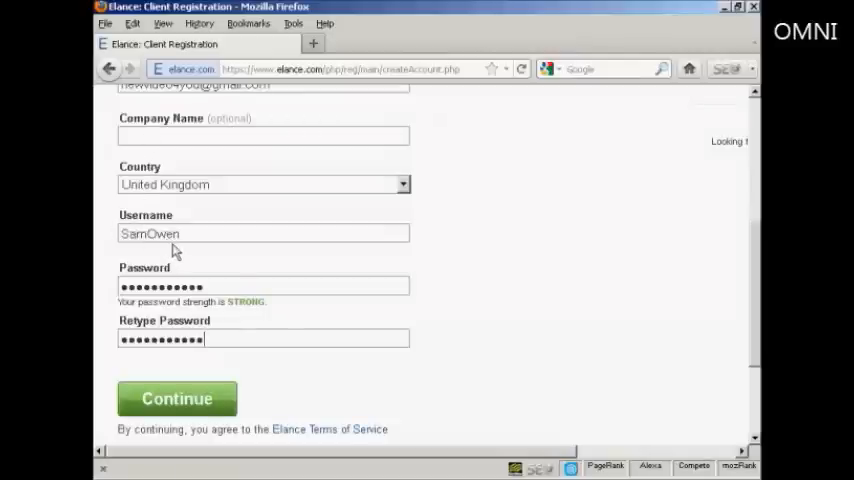
mouse_move(362, 368)
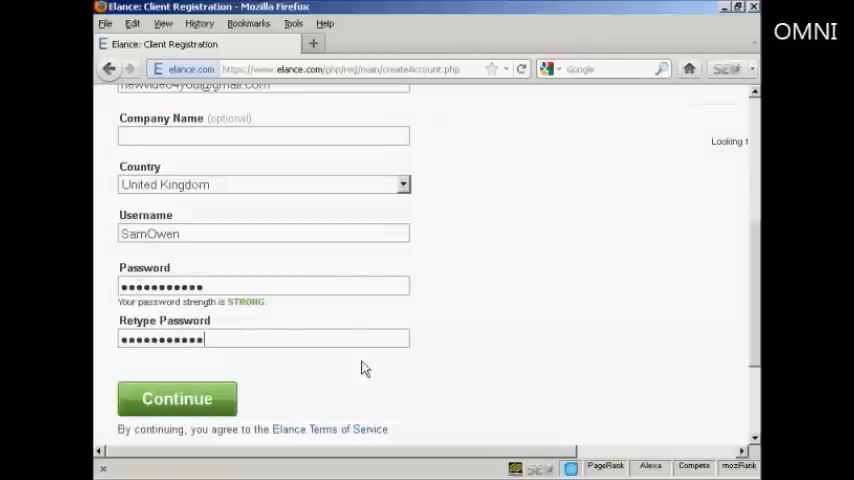
scroll(down, 3)
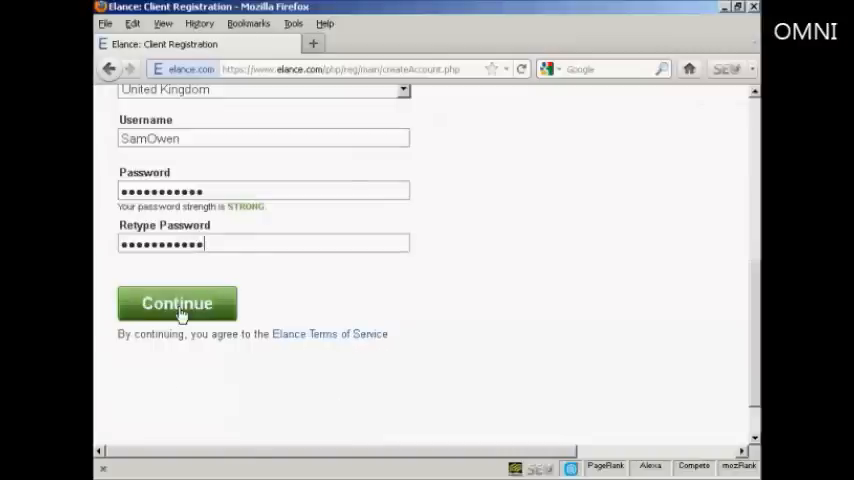
click(177, 303)
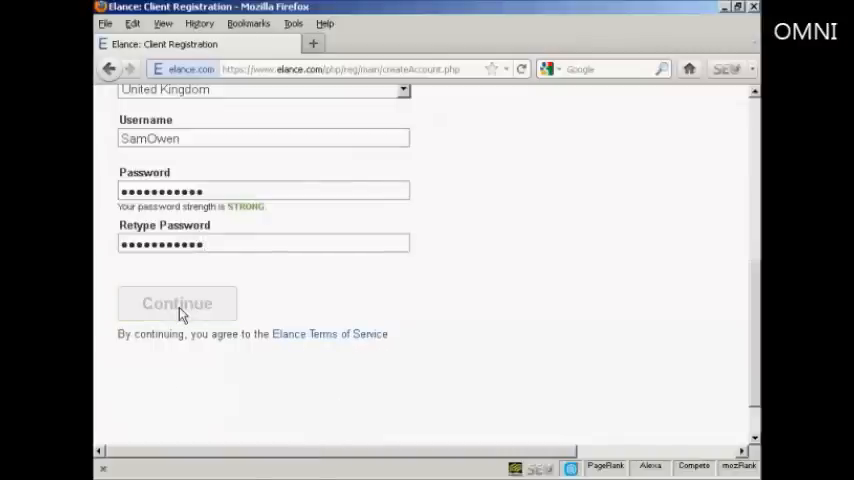
click(177, 303)
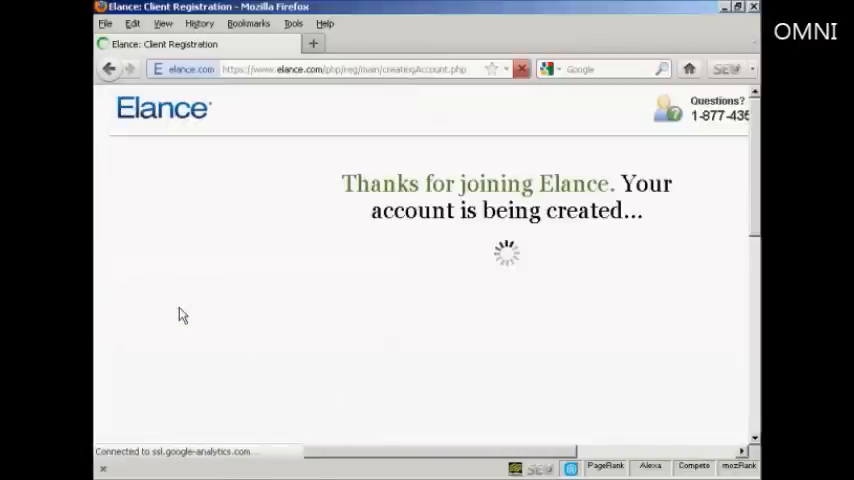
mouse_move(493, 336)
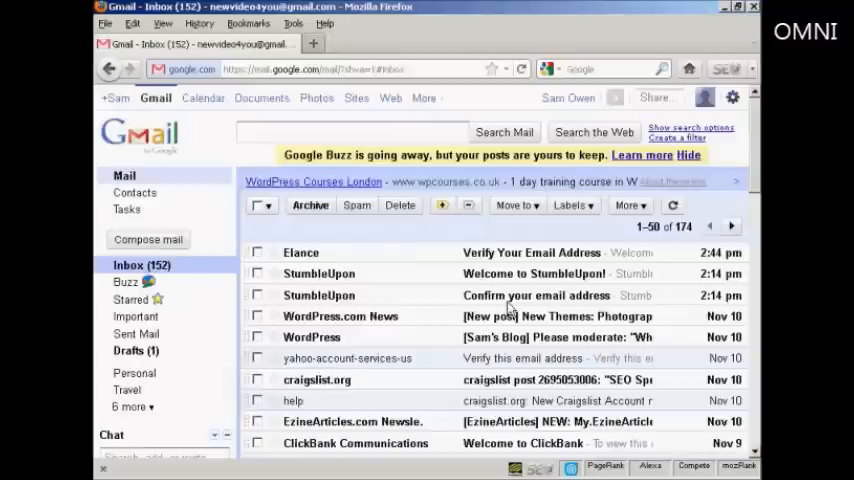
- Open Elance's 'Verify Your Email Address' message and follow its verification link
click(300, 252)
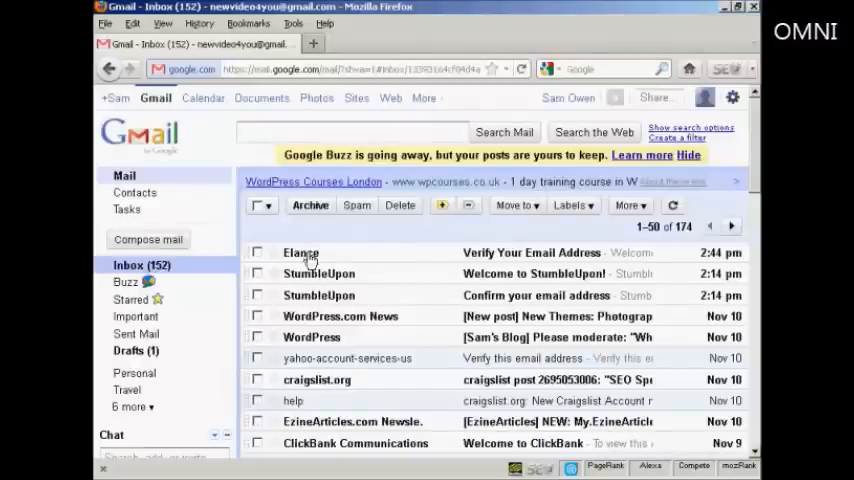
click(301, 252)
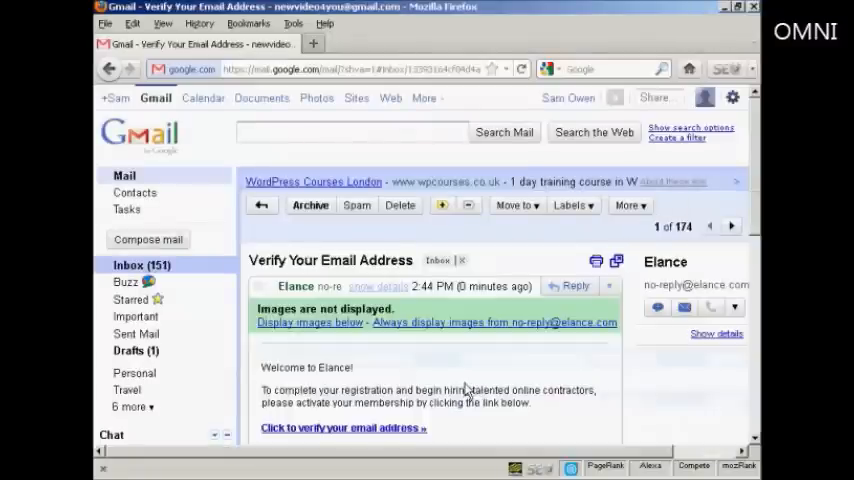
scroll(down, 3)
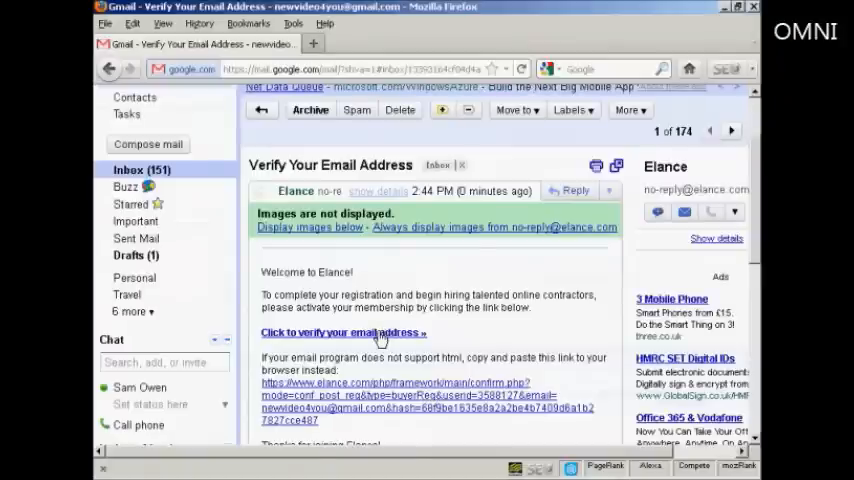
click(343, 332)
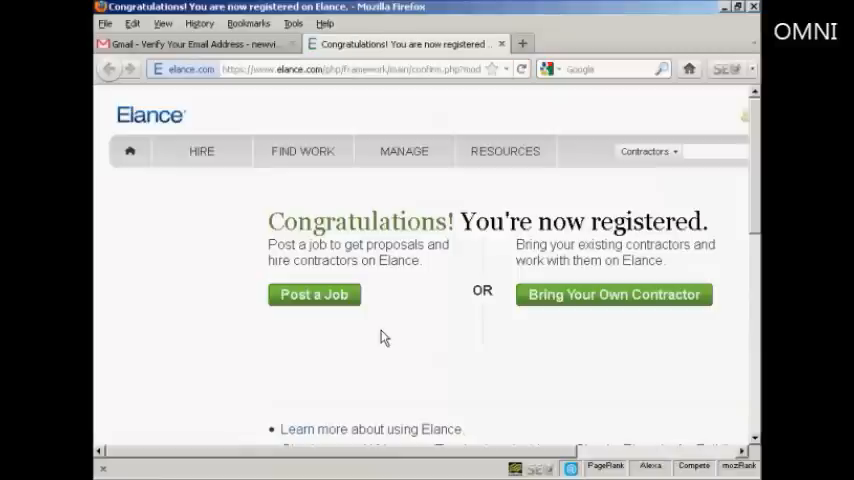
mouse_move(380, 340)
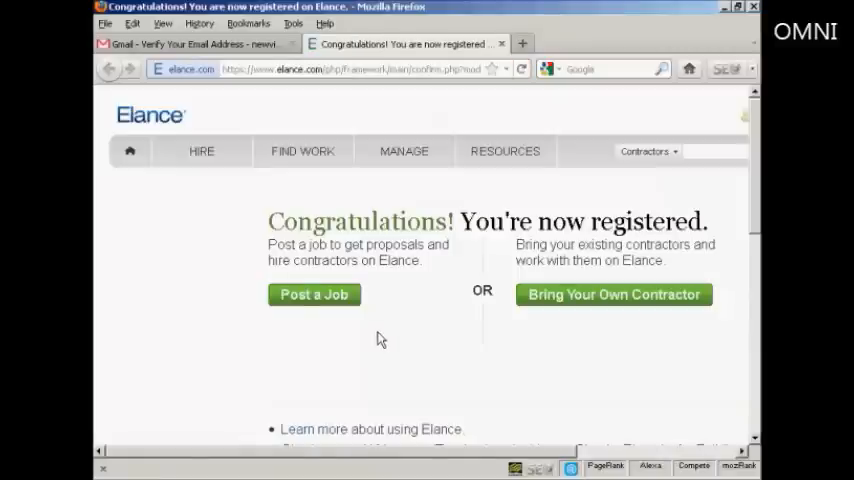
- Begin a new job posting from the Congratulations page with Post a Job
click(314, 294)
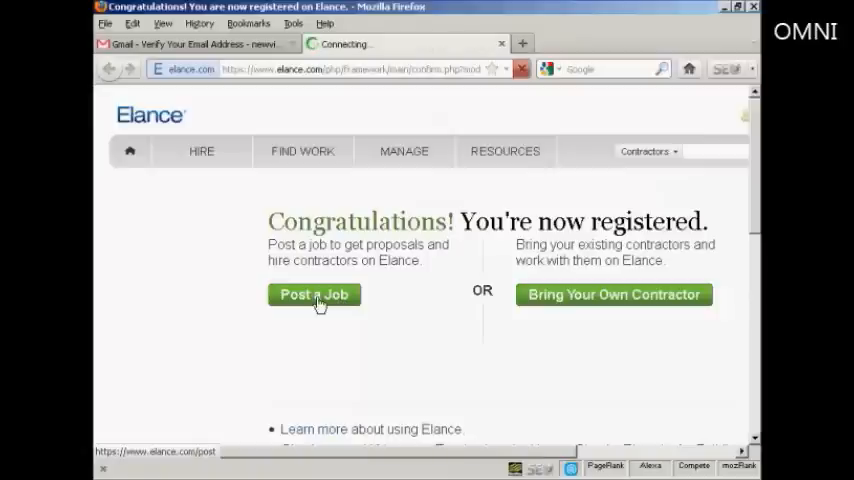
click(314, 294)
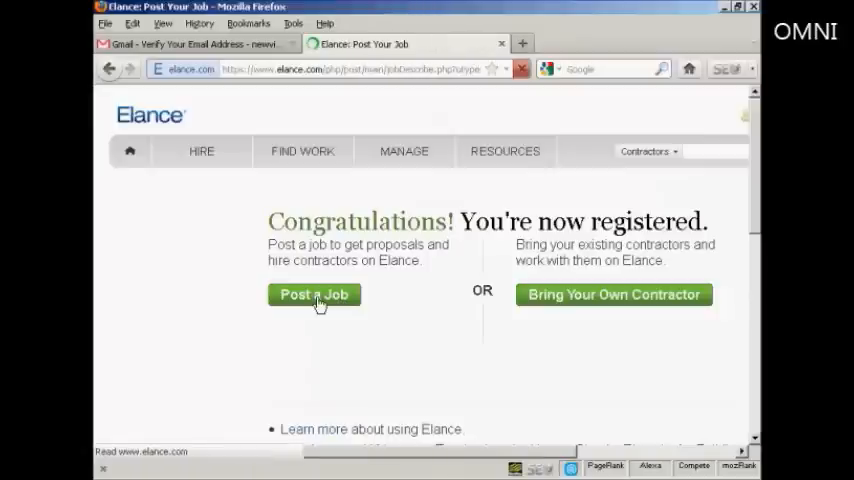
click(314, 294)
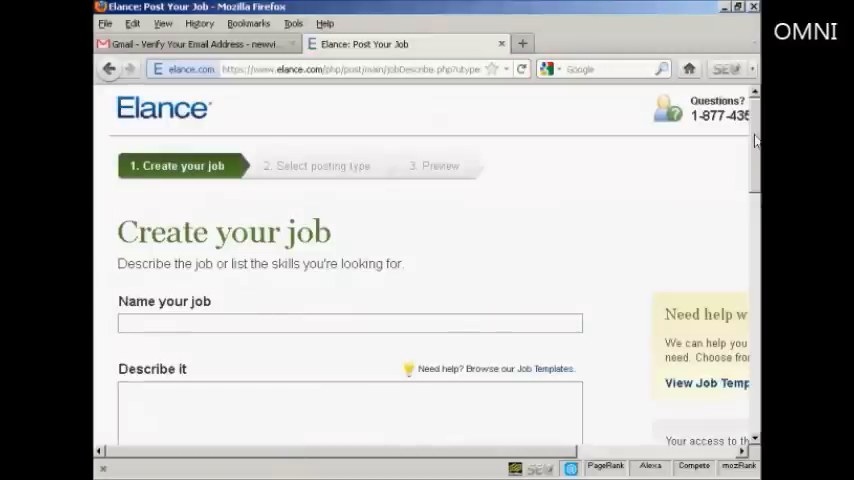
- Scroll through the Create your job form to review its name, description, category and skills fields
scroll(down, 3)
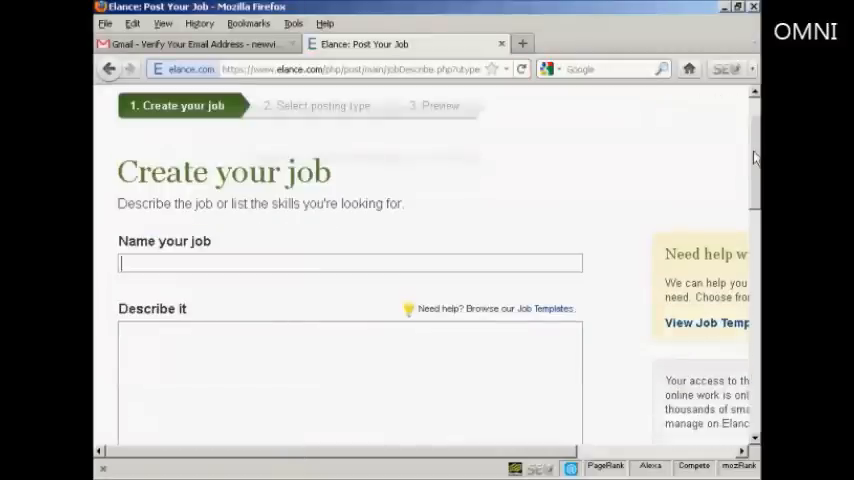
scroll(down, 3)
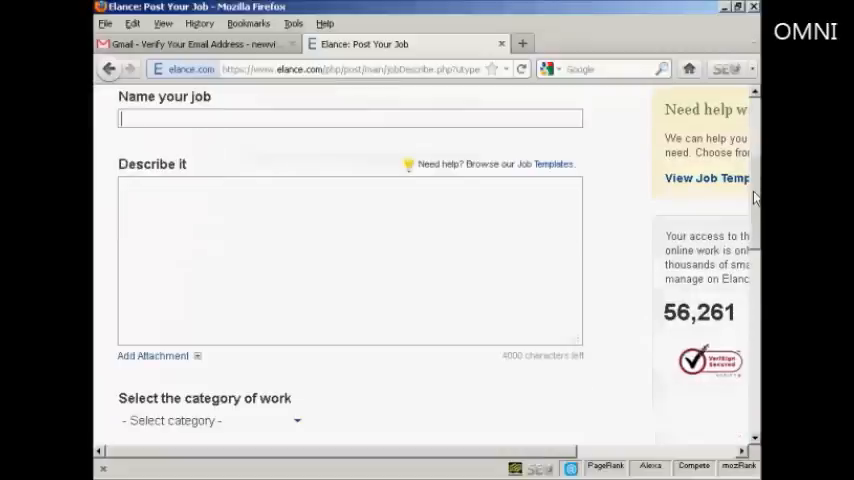
scroll(down, 3)
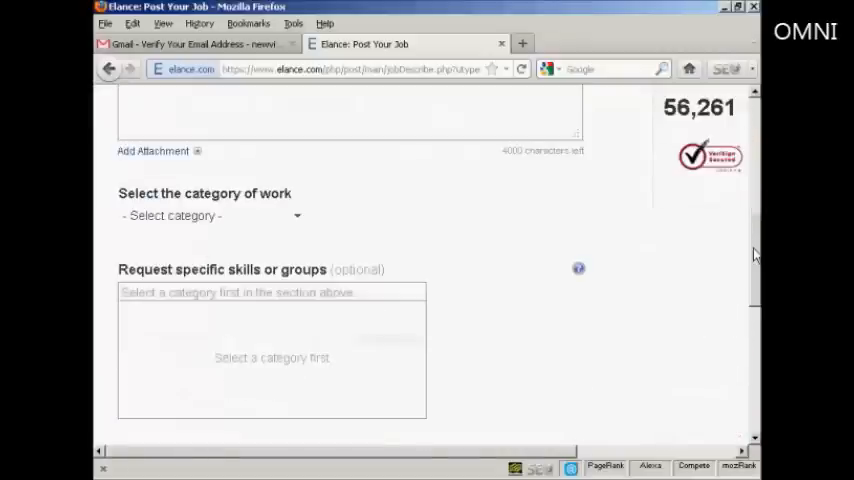
scroll(up, 3)
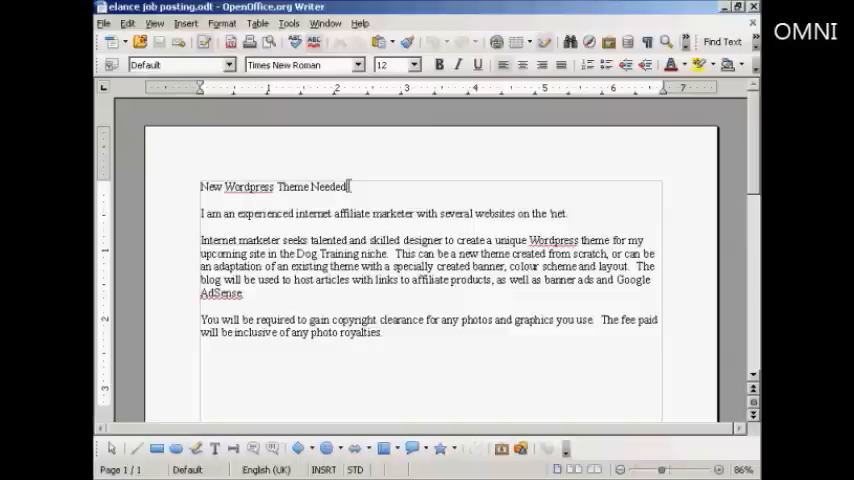
- Select the title line 'New Wordpress Theme Needed' in the Writer draft
drag(349, 187, 200, 187)
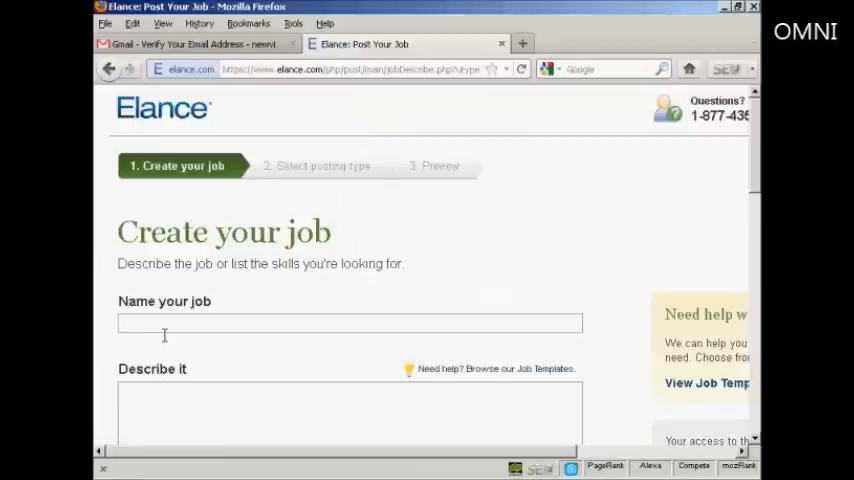
- Enter 'New Wordpress Theme Needed' as the job name
text(New Wordpress Theme Needed)
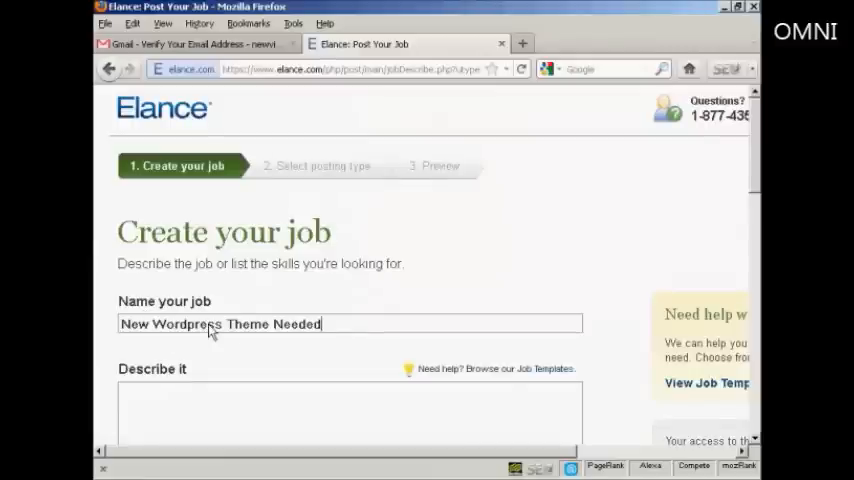
scroll(down, 3)
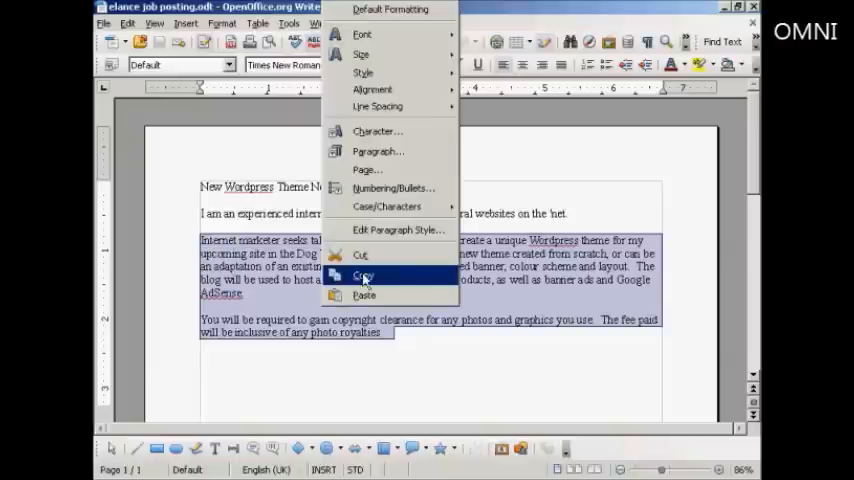
- Copy the two description paragraphs from the Writer draft
click(364, 275)
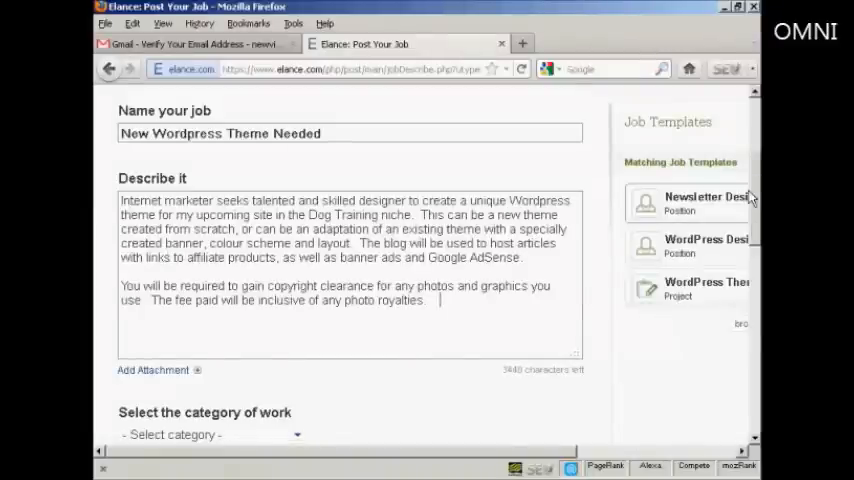
- Paste the Dog Training theme description and bring up the work category choices
scroll(down, 3)
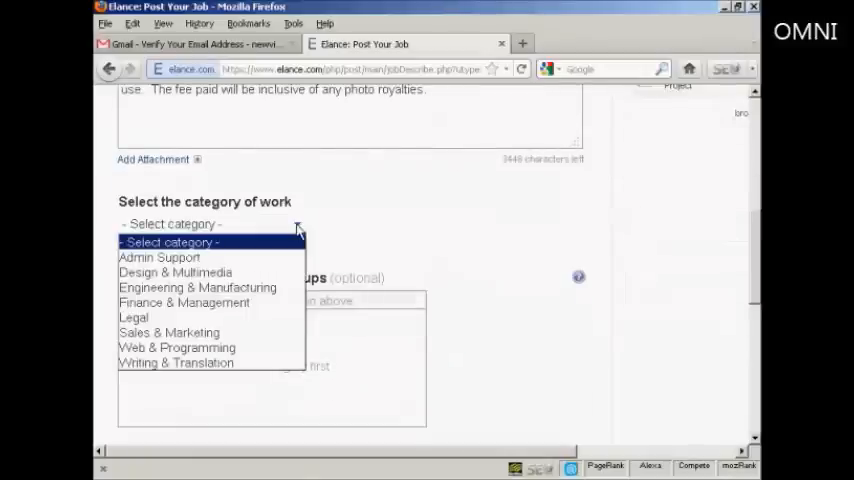
mouse_move(159, 257)
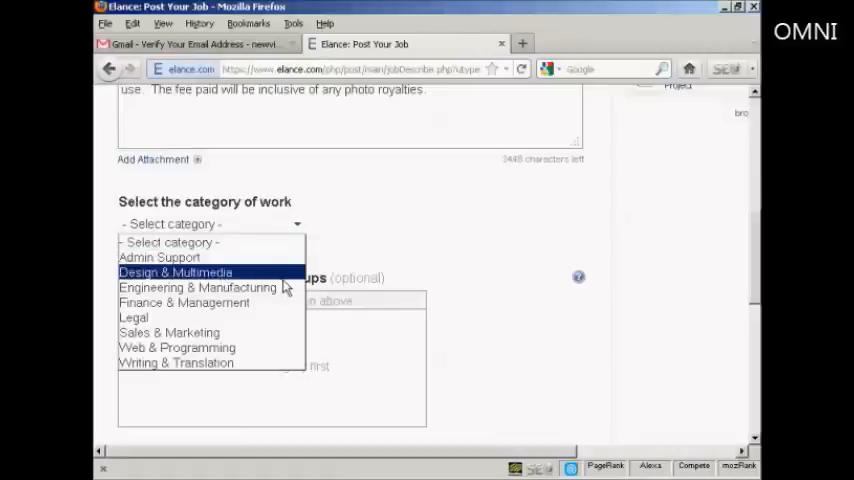
mouse_move(203, 308)
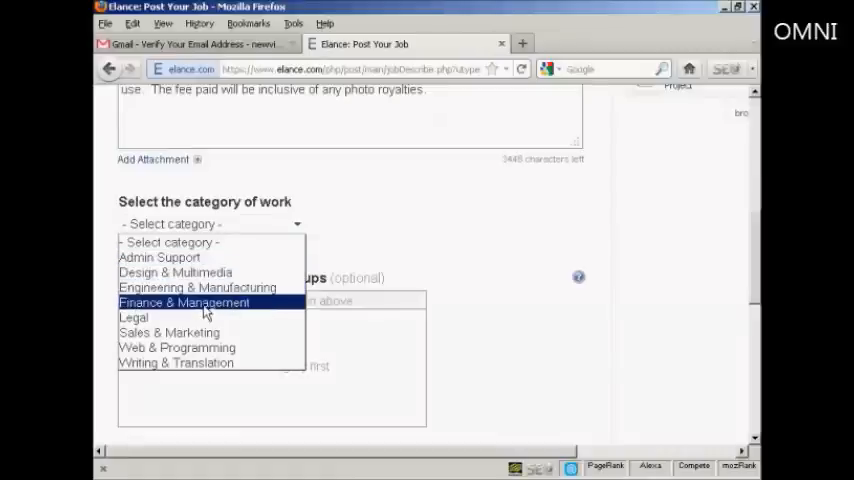
mouse_move(168, 332)
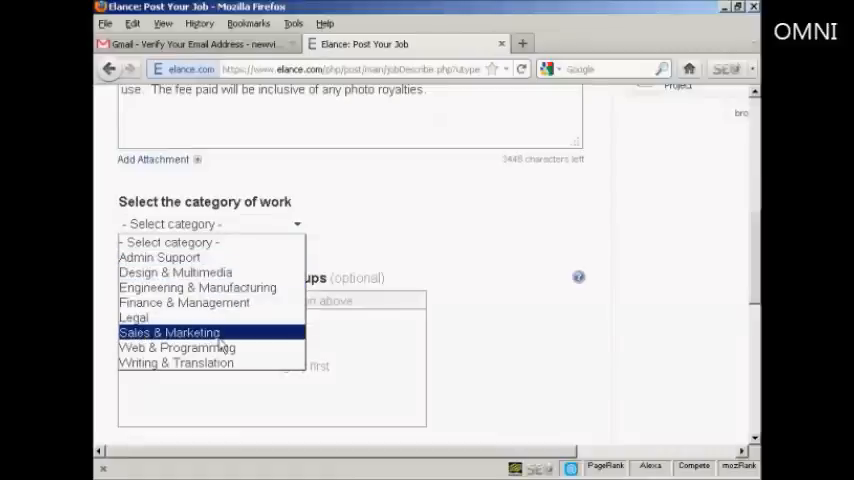
mouse_move(177, 363)
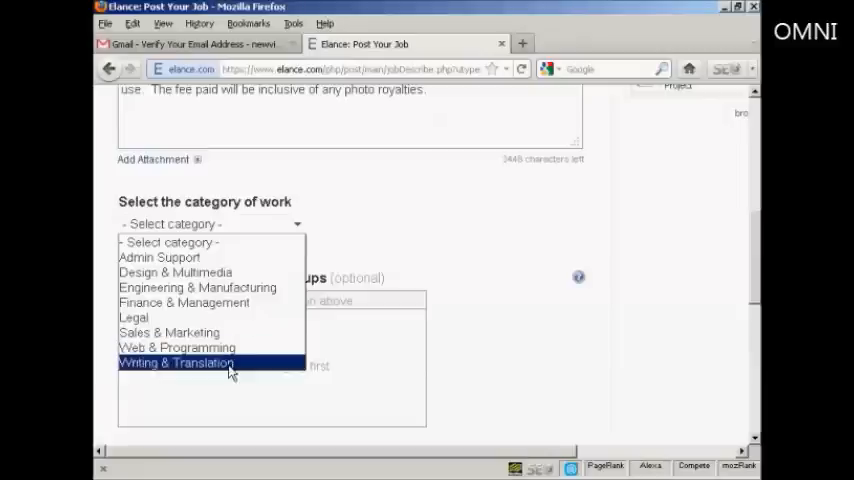
mouse_move(168, 332)
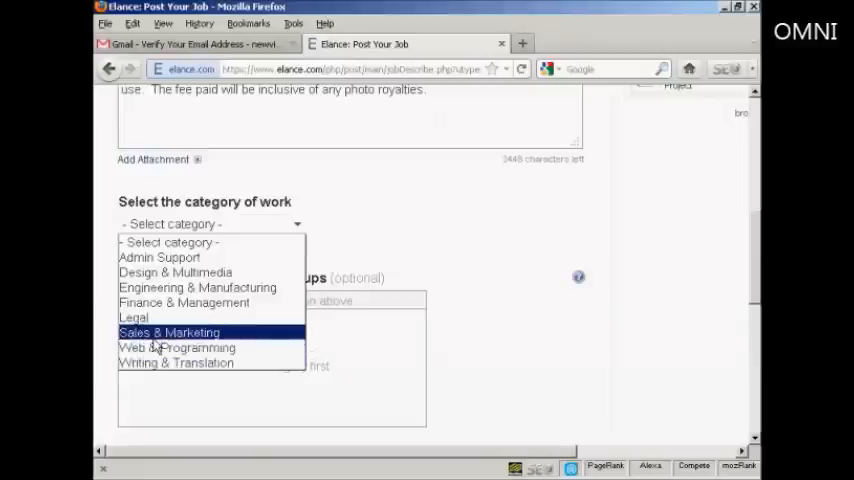
mouse_move(177, 347)
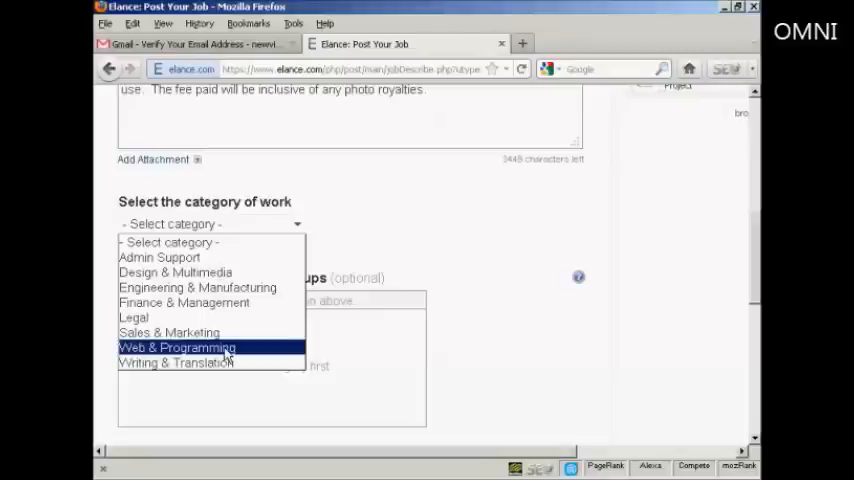
- Choose Web & Programming as the category and add WordPress and PHP skills
click(176, 347)
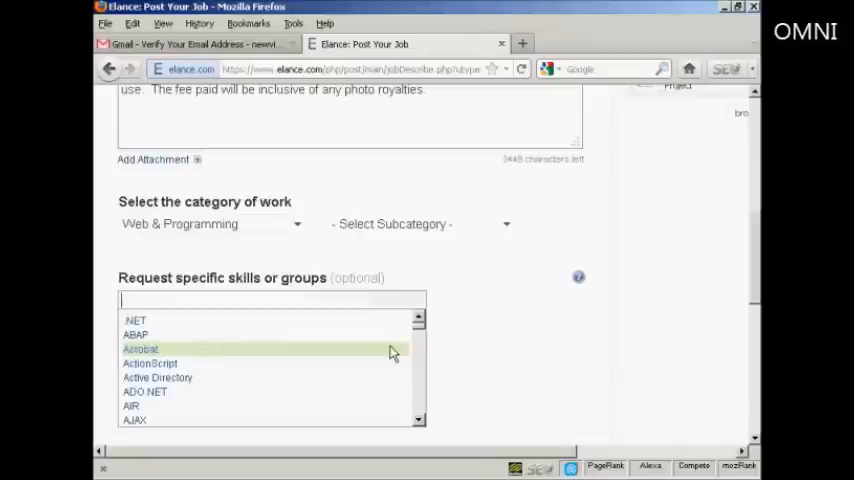
scroll(down, 3)
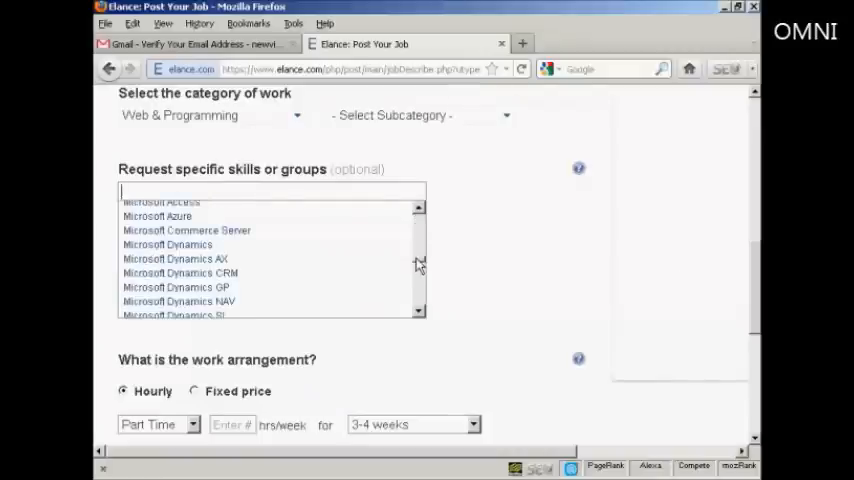
scroll(down, 3)
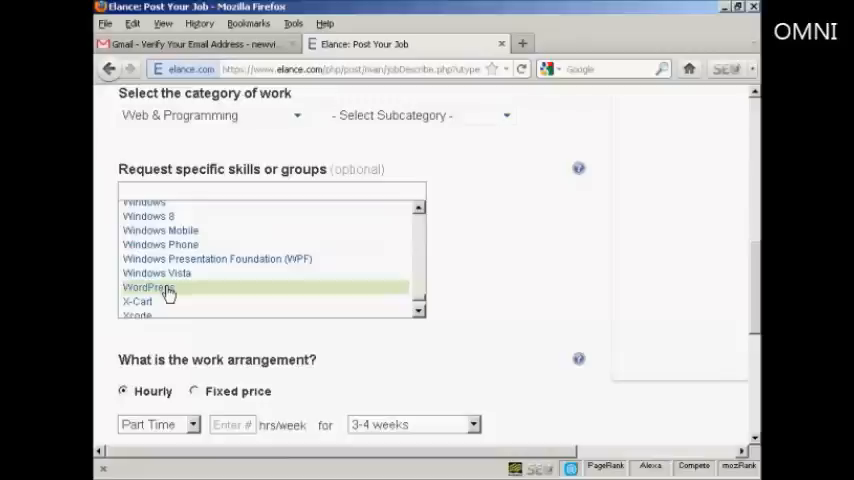
click(147, 287)
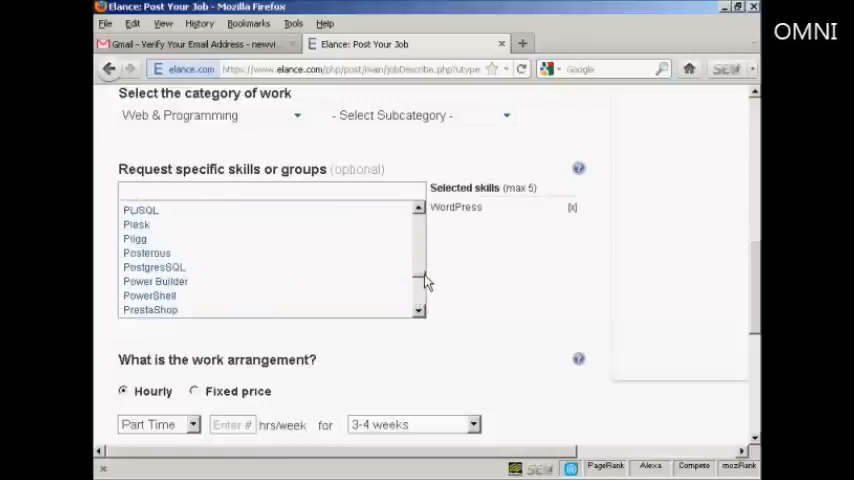
scroll(down, 3)
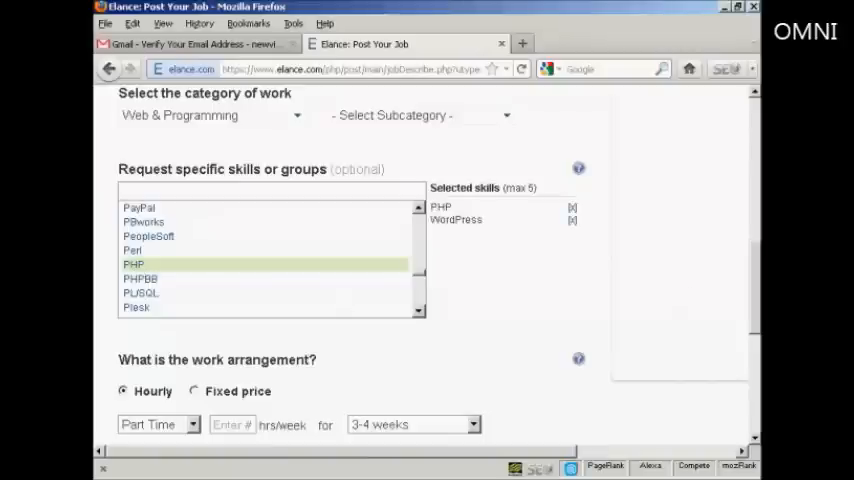
scroll(down, 3)
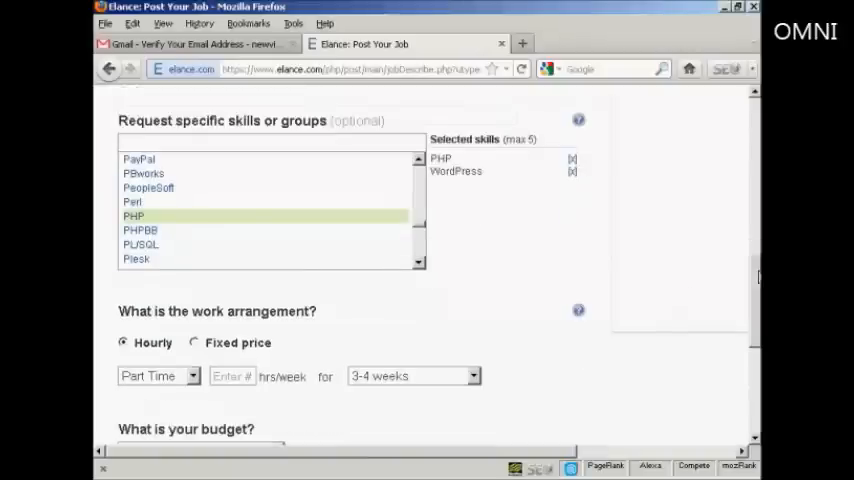
scroll(down, 3)
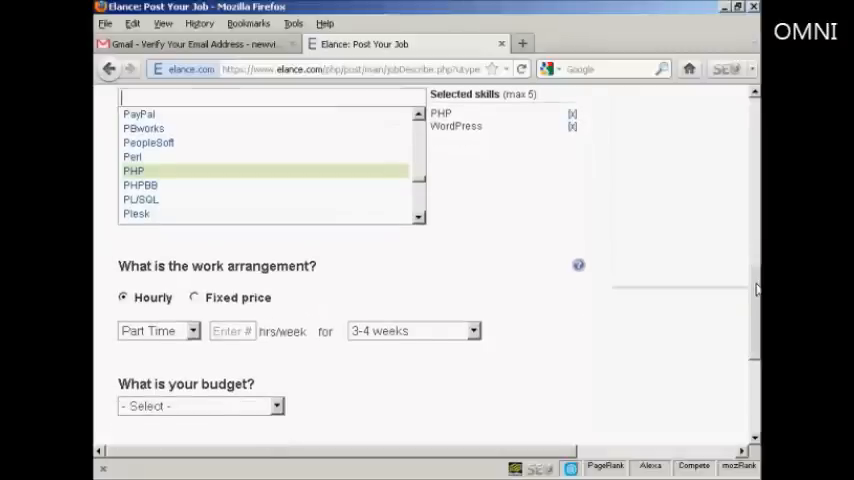
scroll(down, 3)
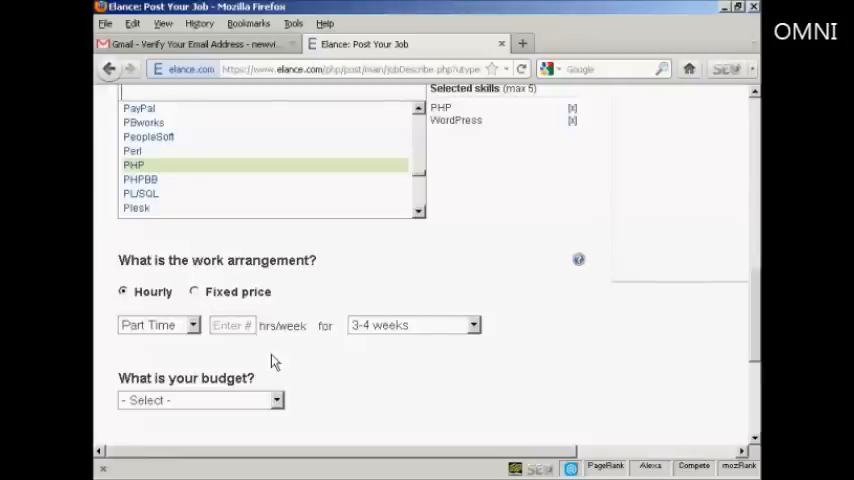
mouse_move(606, 353)
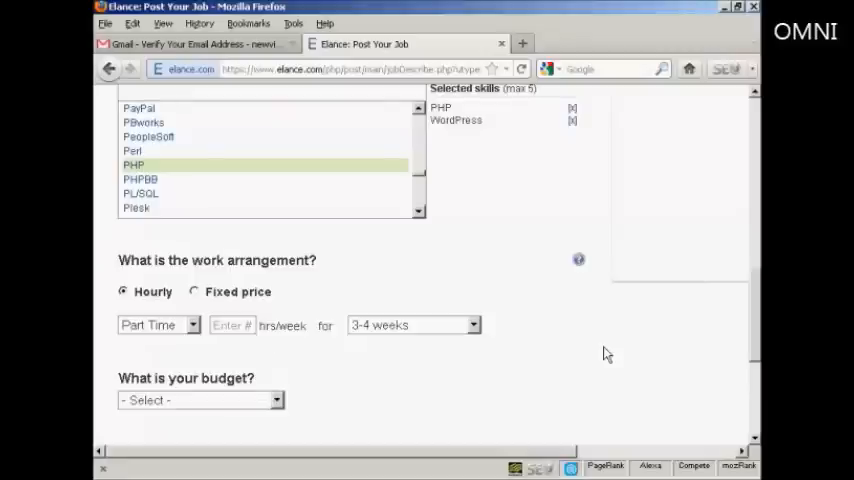
scroll(up, 3)
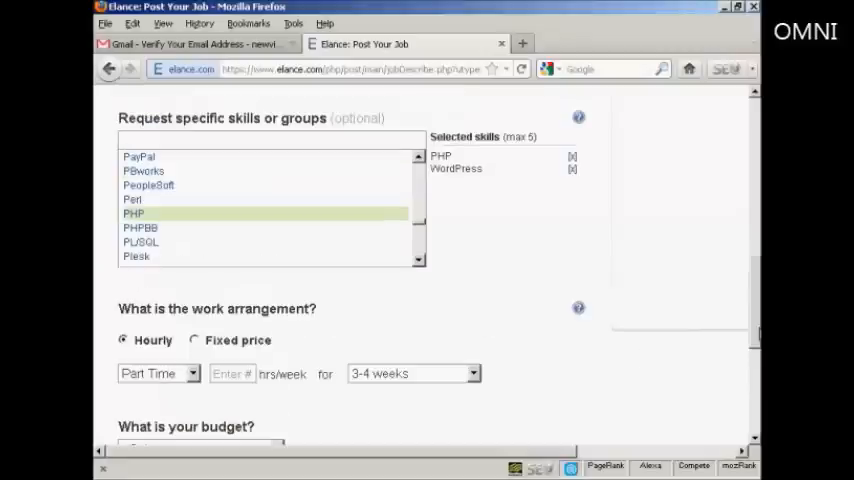
scroll(up, 3)
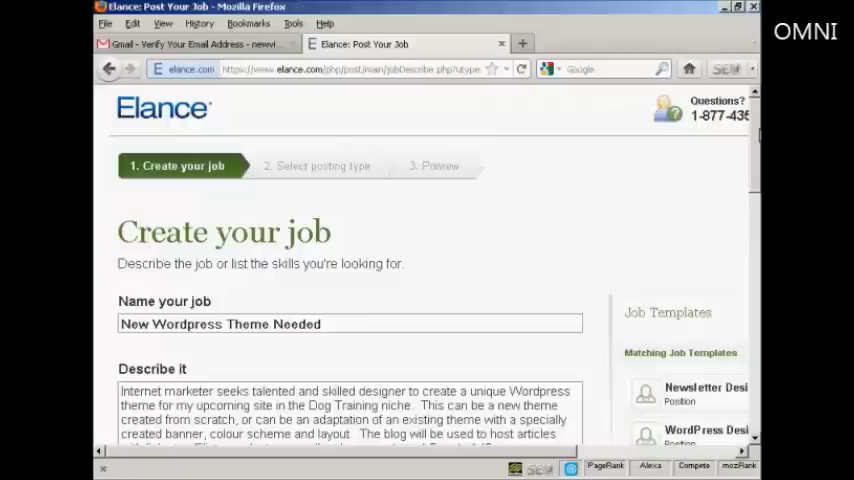
mouse_move(288, 111)
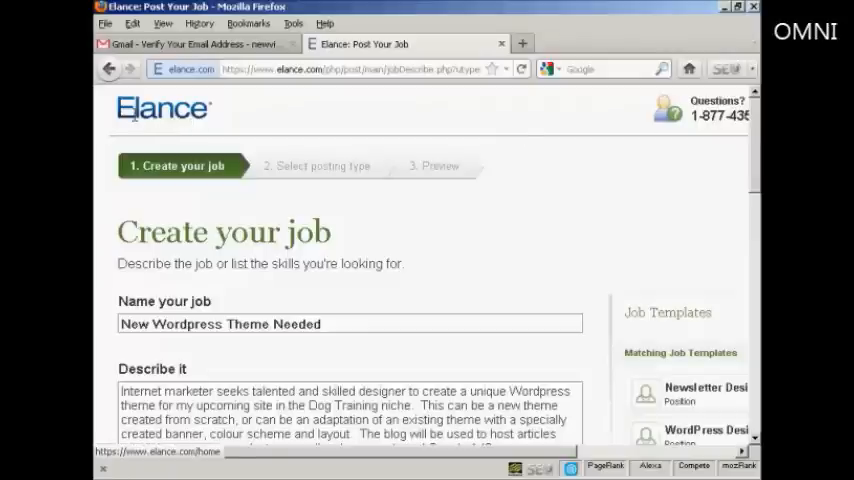
mouse_move(184, 118)
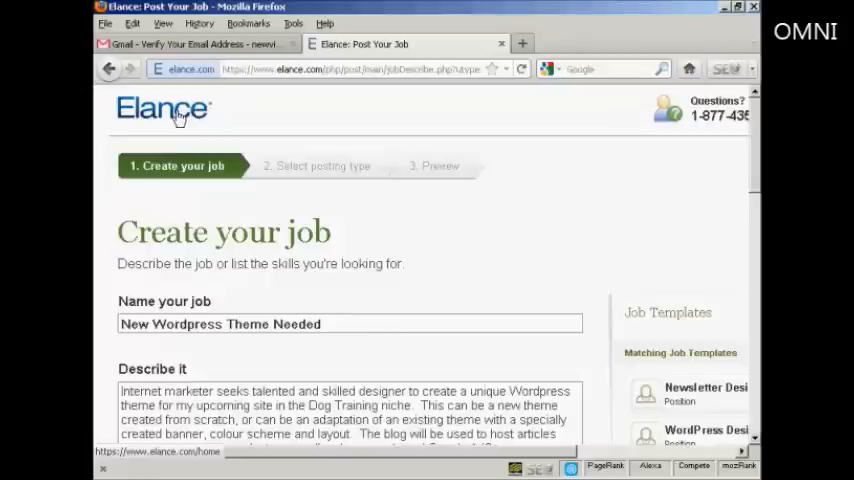
- Open Find Work in a new tab and filter jobs to Web & Programming (7,168 results)
right_click(172, 113)
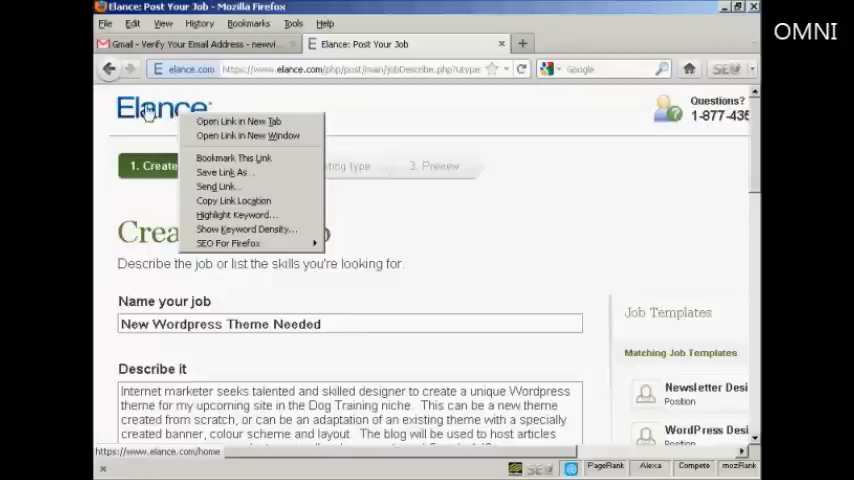
mouse_move(252, 121)
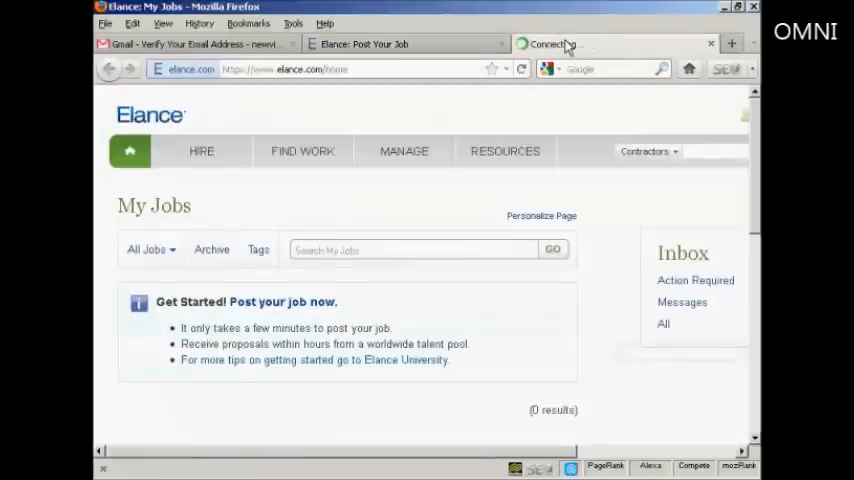
click(303, 151)
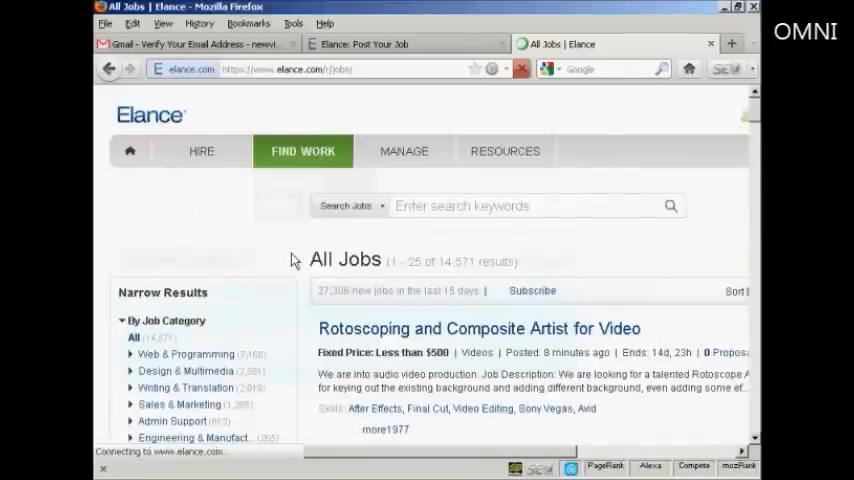
scroll(down, 3)
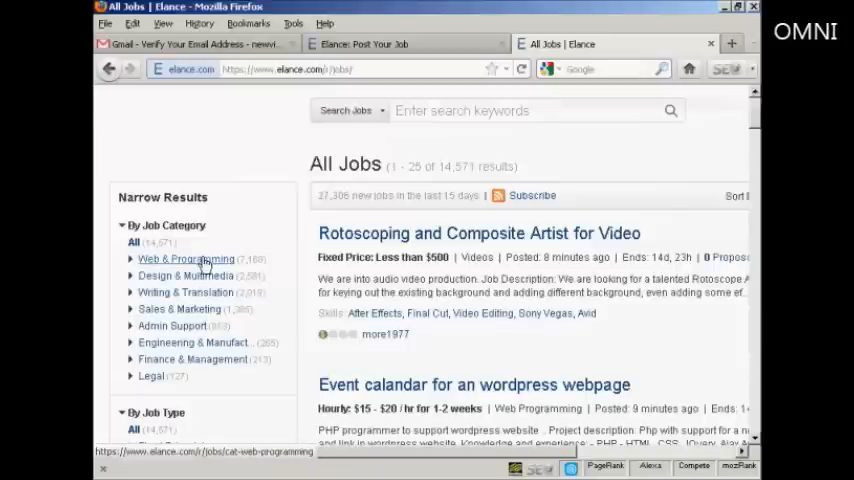
click(185, 258)
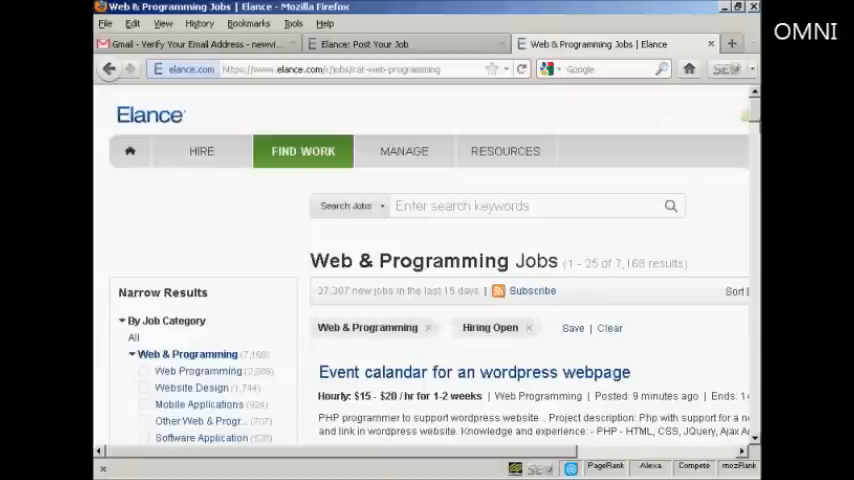
scroll(down, 3)
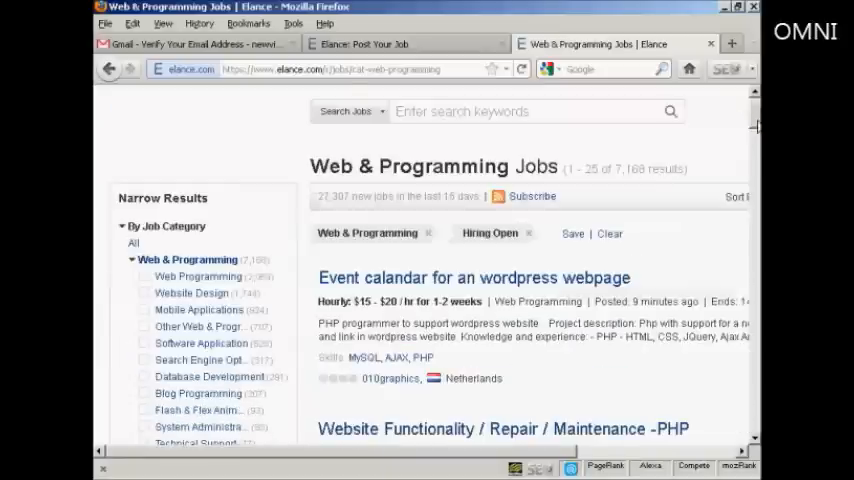
scroll(down, 3)
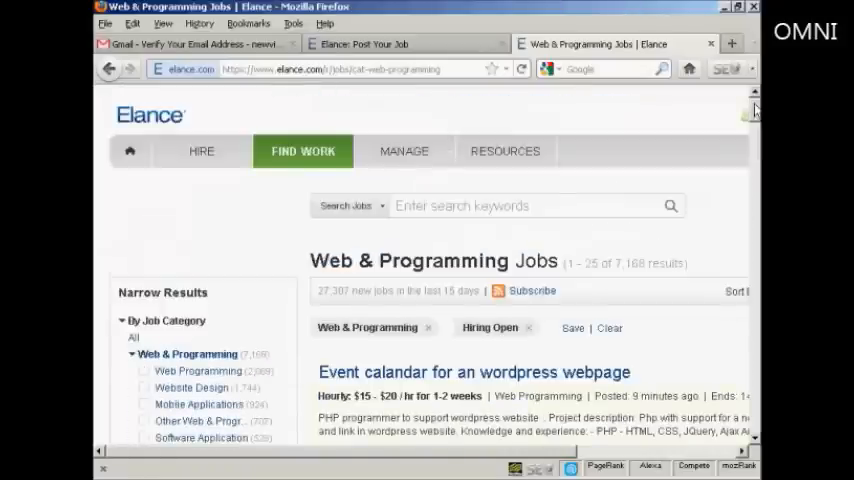
- Search jobs for 'Wordpress Themes' and browse the 318 Web & Programming results
click(430, 205)
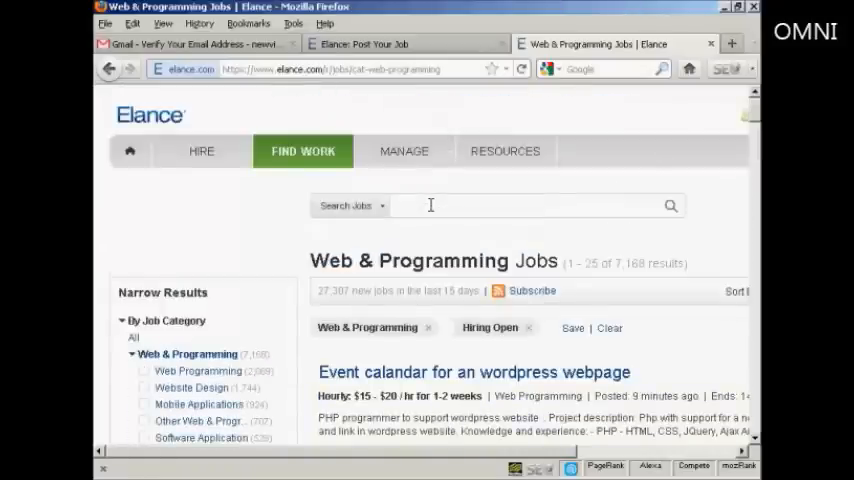
text(Wordpress)
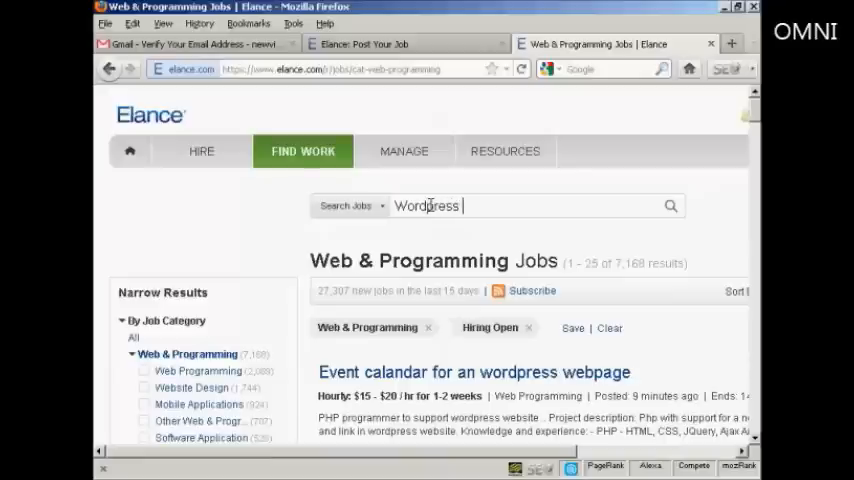
text(Themes)
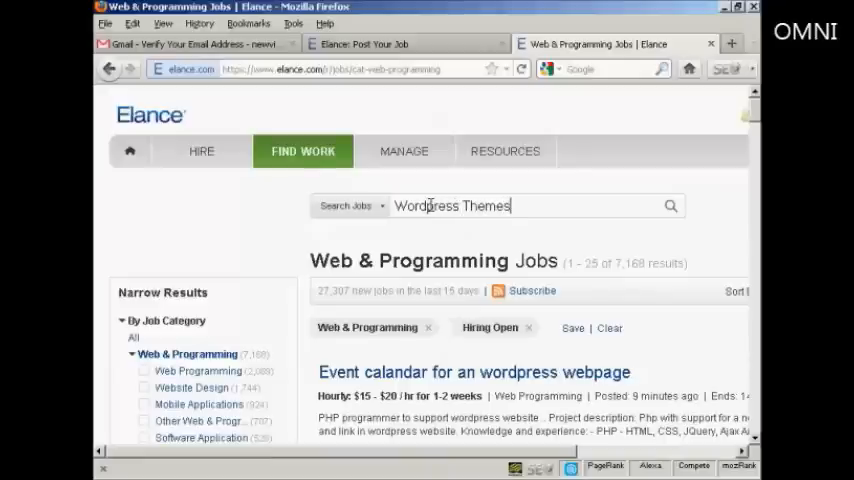
click(670, 206)
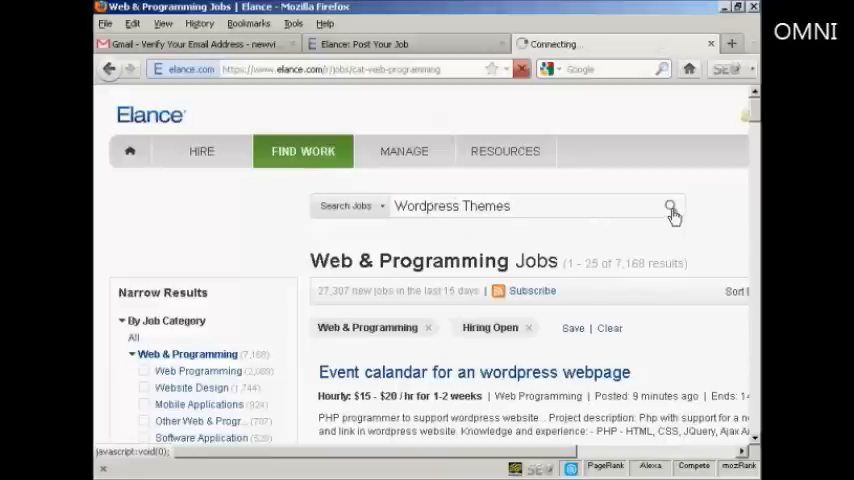
click(668, 206)
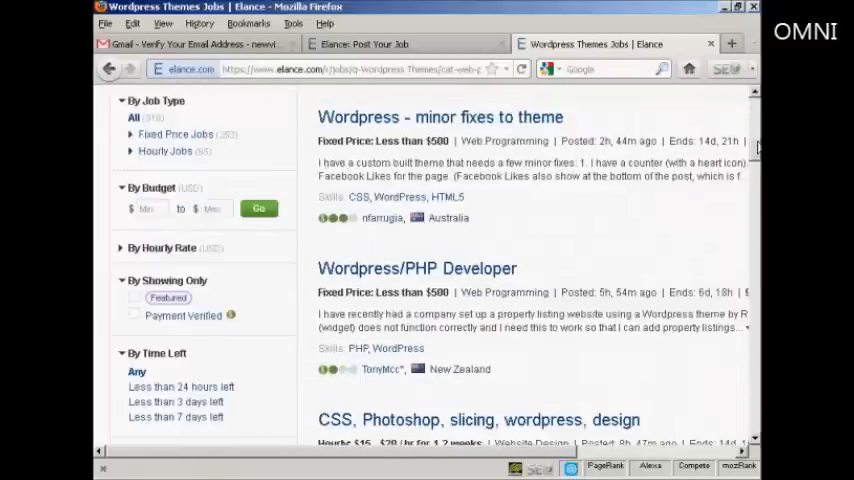
scroll(down, 3)
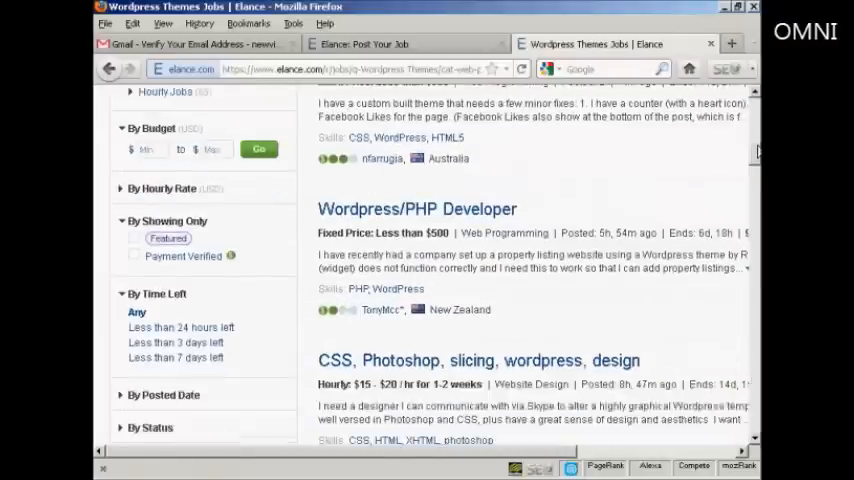
scroll(down, 3)
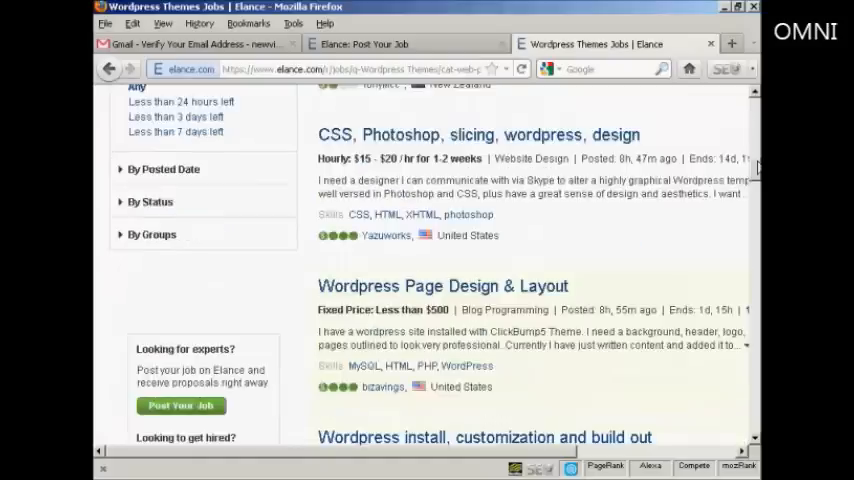
scroll(down, 3)
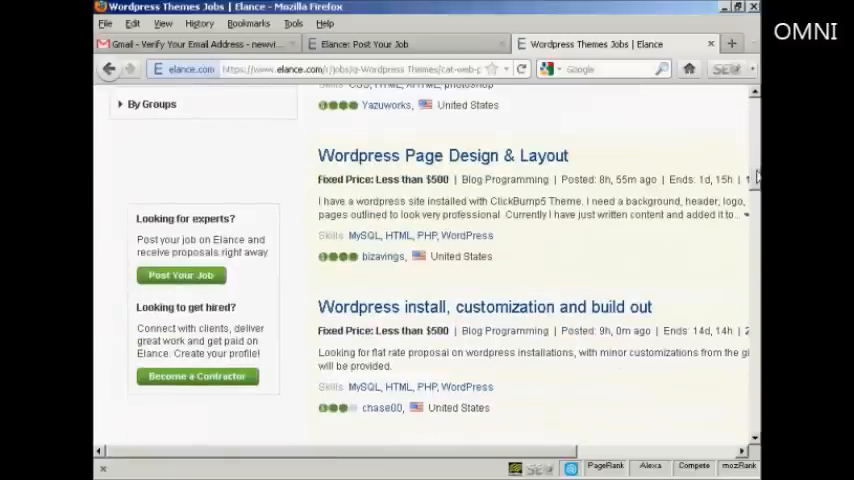
scroll(down, 3)
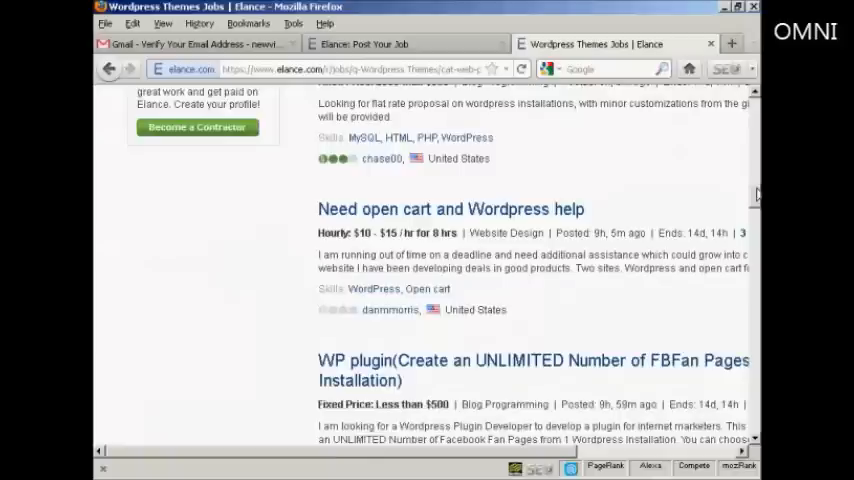
scroll(up, 3)
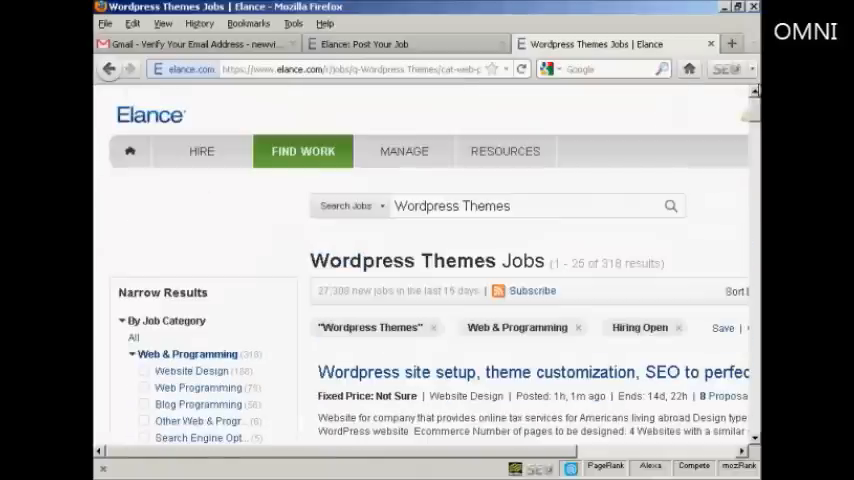
- Back on the job form, choose fixed price with a budget of less than $500
click(397, 43)
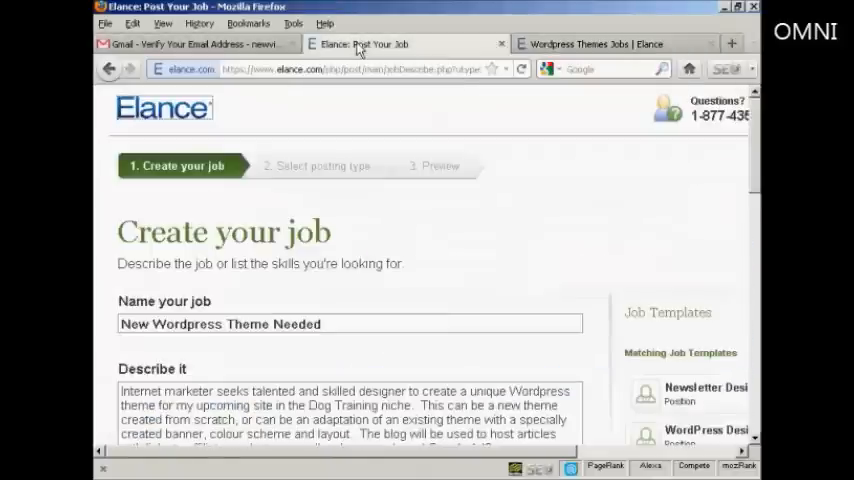
scroll(down, 3)
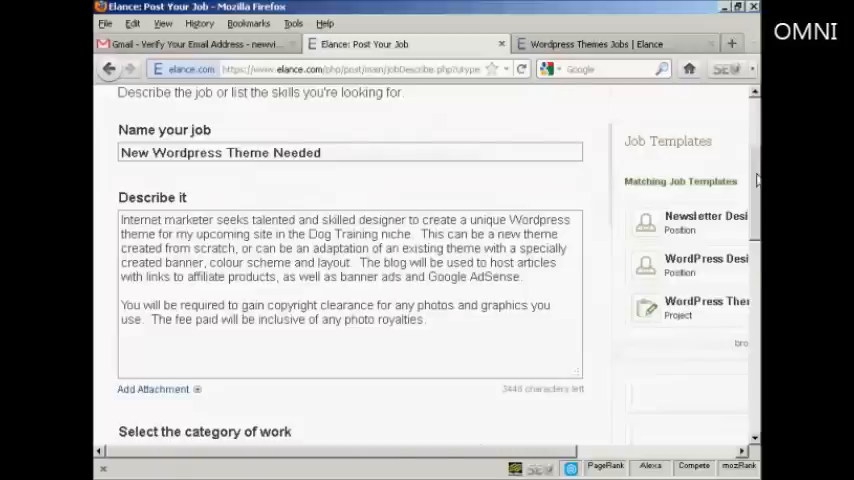
scroll(down, 3)
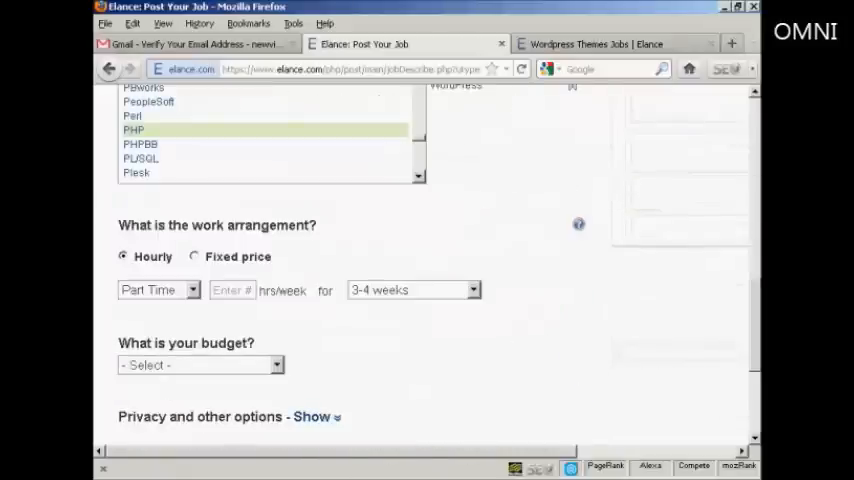
click(196, 257)
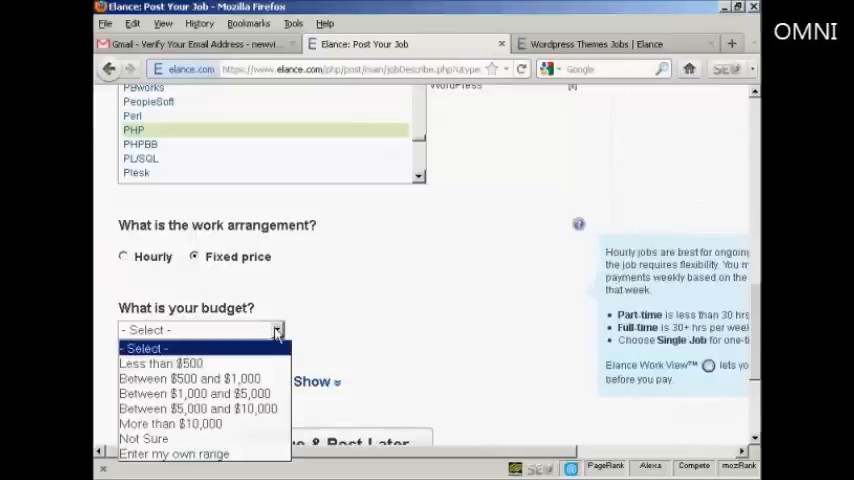
click(157, 363)
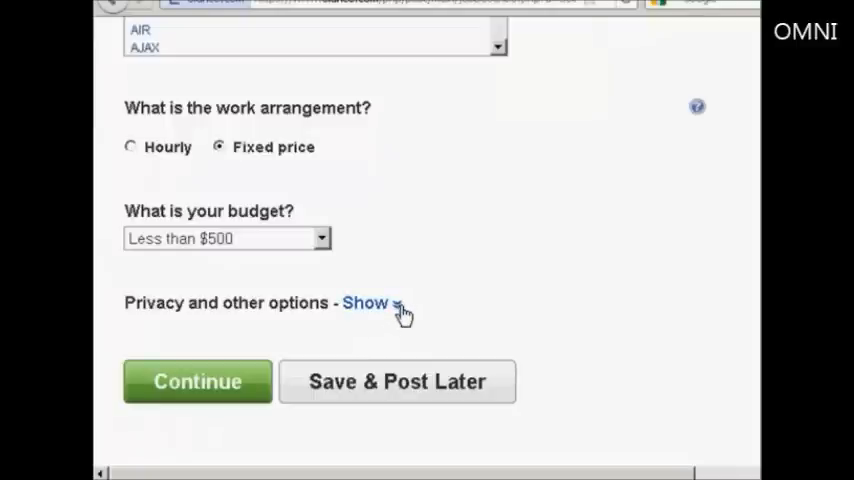
- Expand privacy options, review job location, and keep the posting duration at 15 days
click(365, 303)
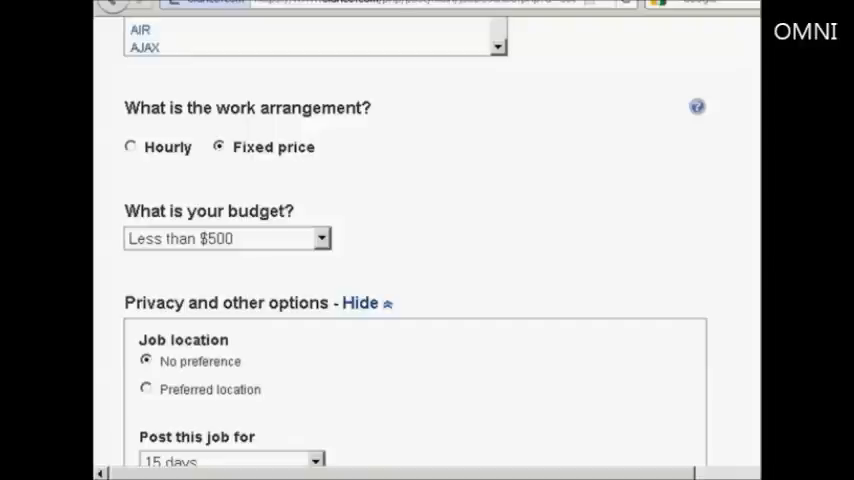
scroll(down, 3)
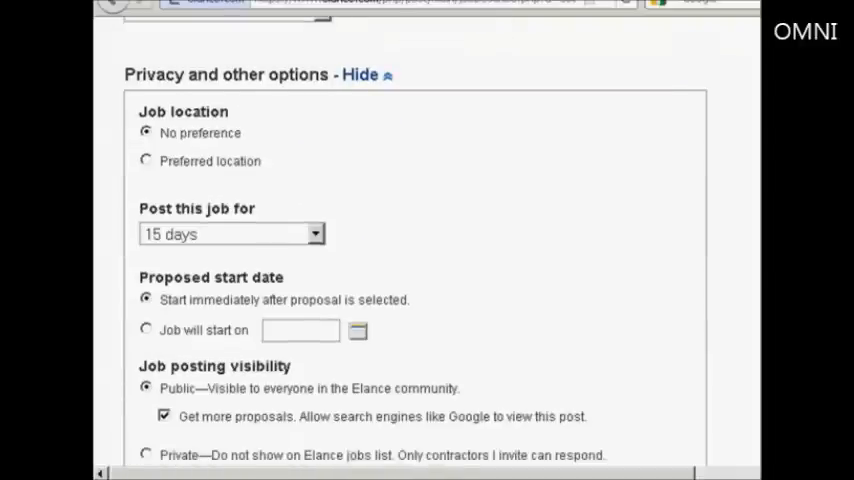
mouse_move(198, 135)
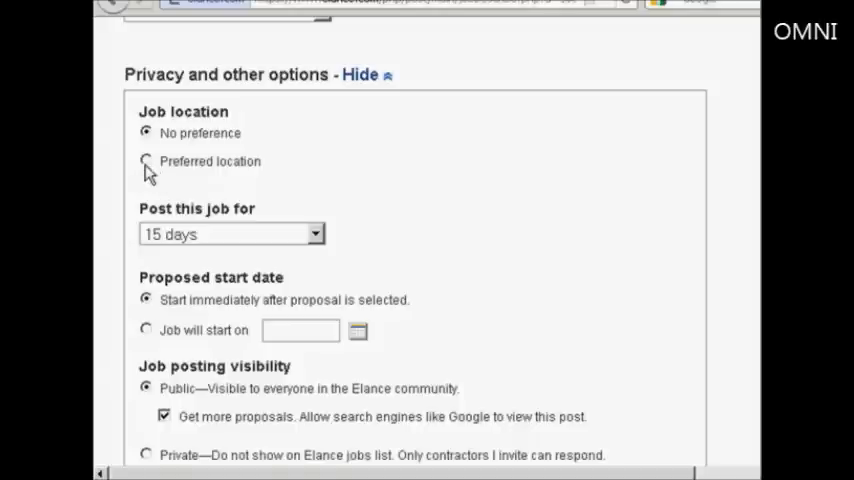
click(145, 160)
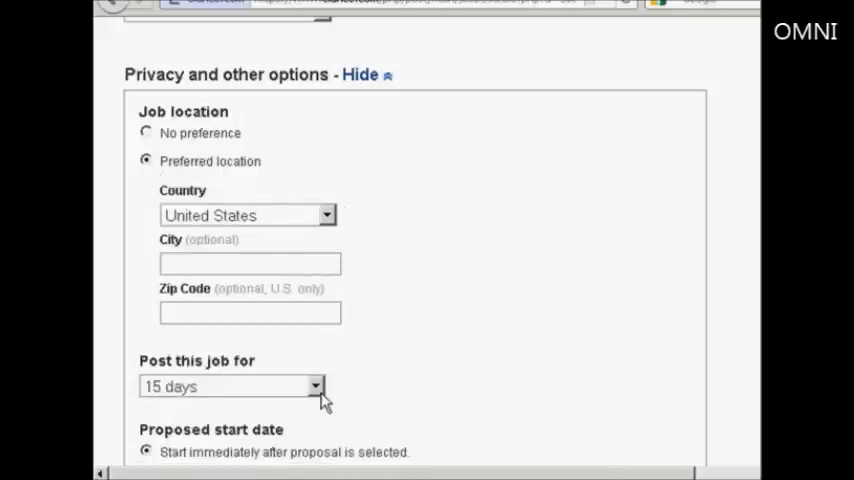
click(144, 133)
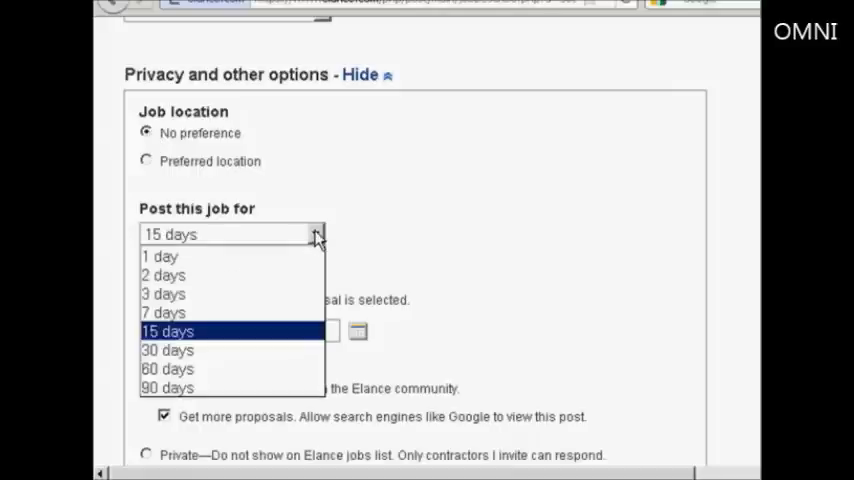
click(168, 331)
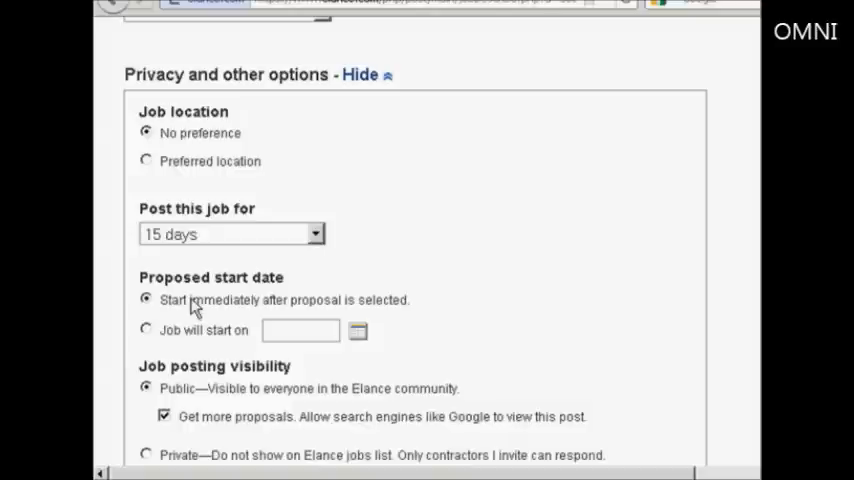
mouse_move(190, 320)
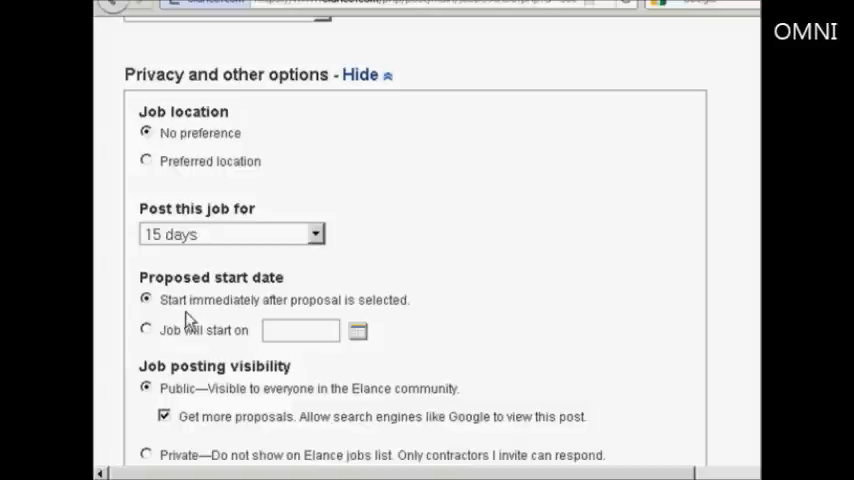
mouse_move(197, 342)
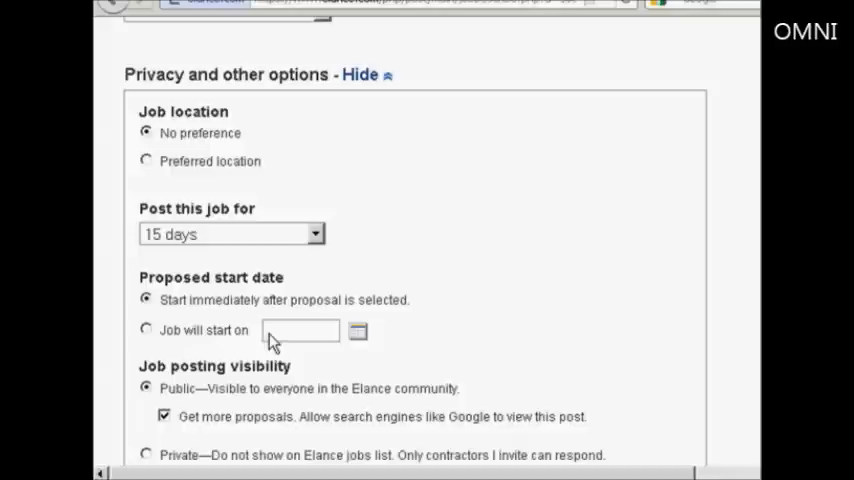
scroll(down, 3)
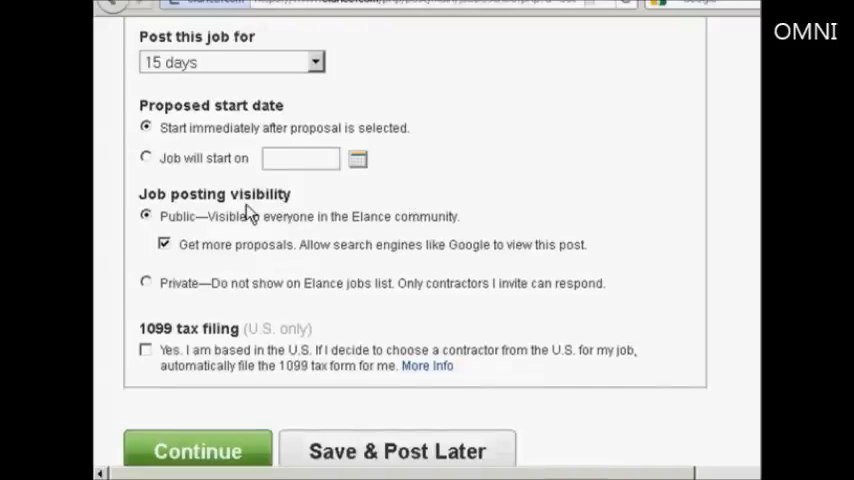
click(164, 243)
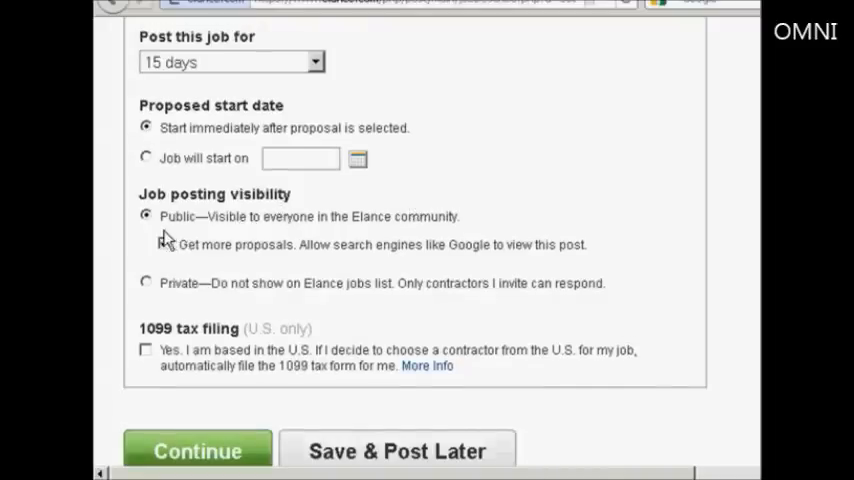
click(164, 244)
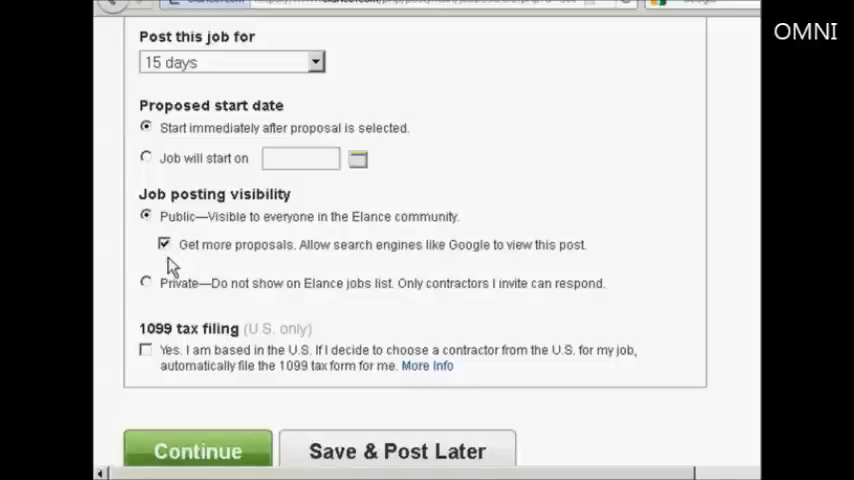
mouse_move(147, 288)
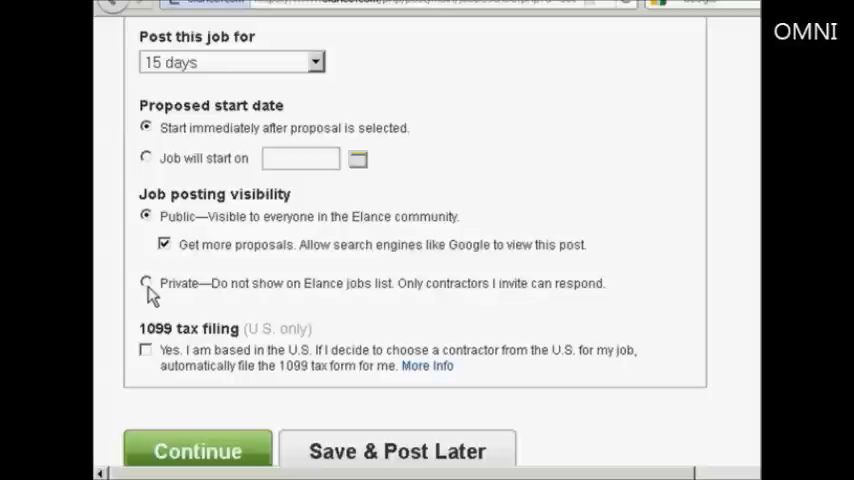
mouse_move(210, 355)
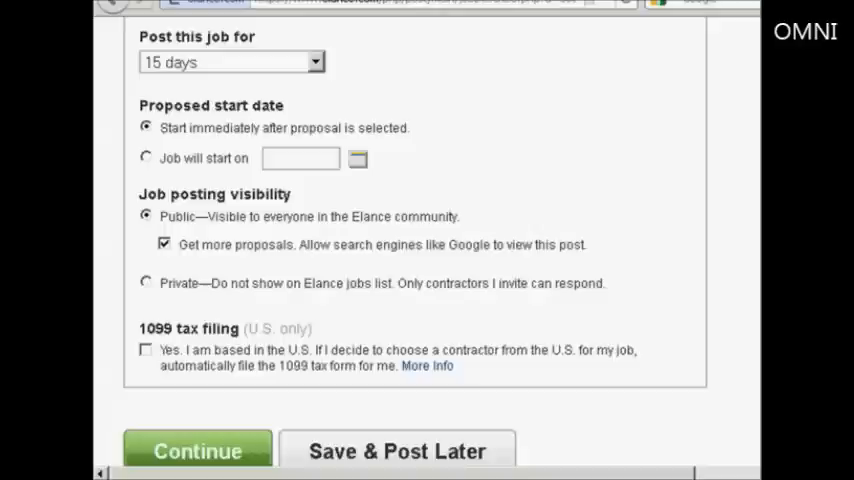
- Hide the privacy options and return to the job name and description fields
scroll(up, 3)
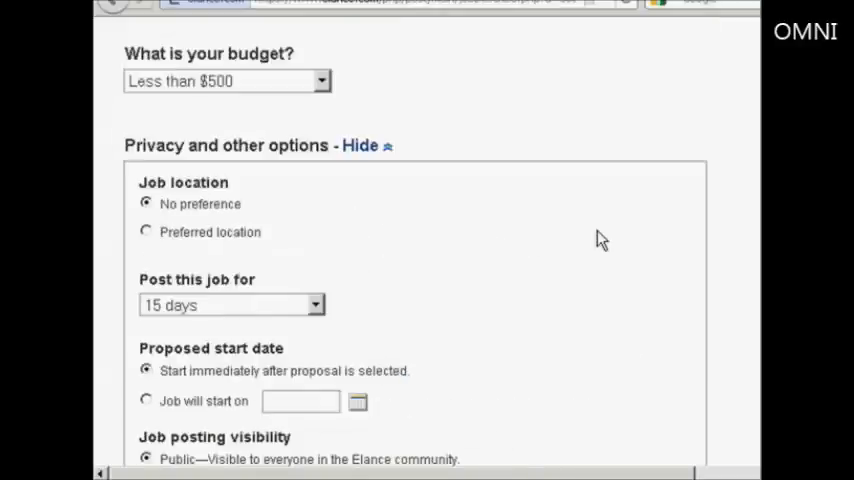
mouse_move(490, 259)
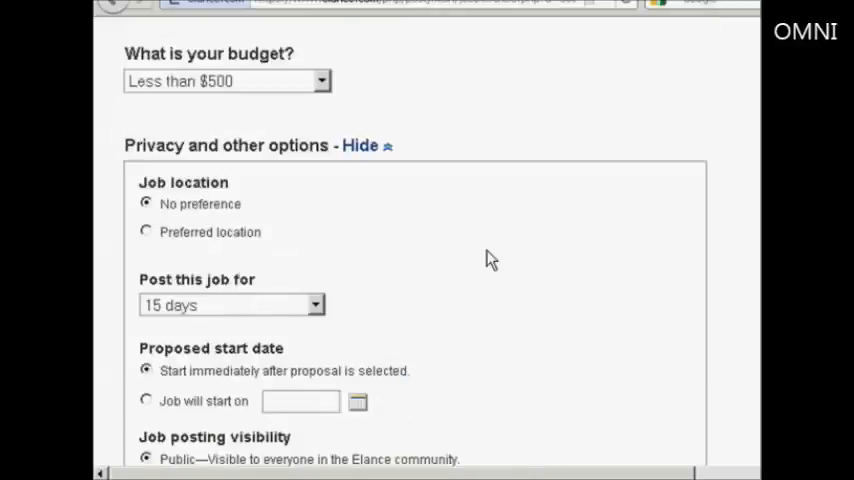
scroll(down, 3)
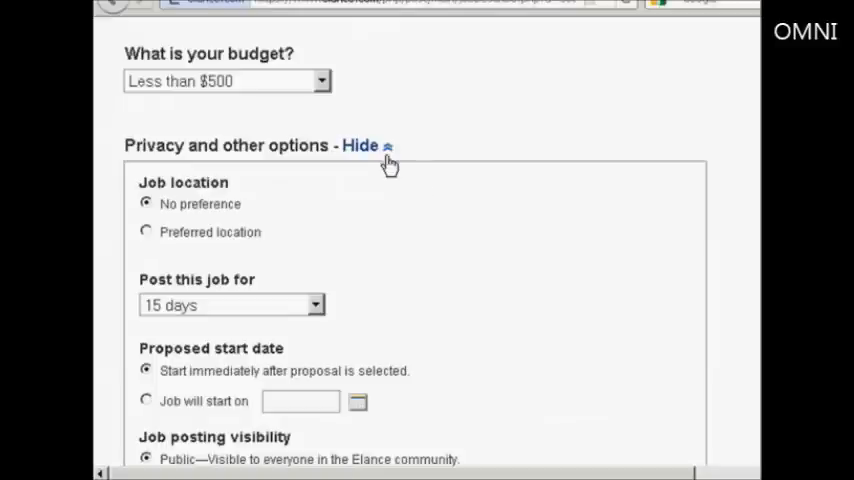
mouse_move(389, 160)
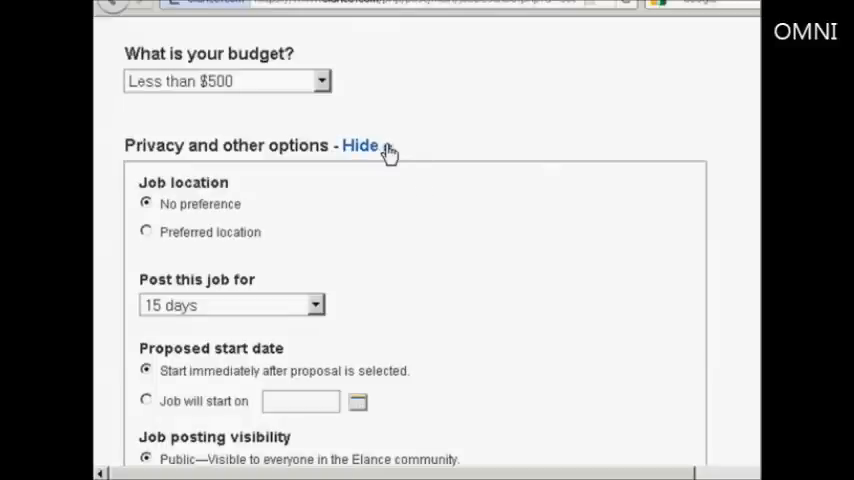
click(360, 145)
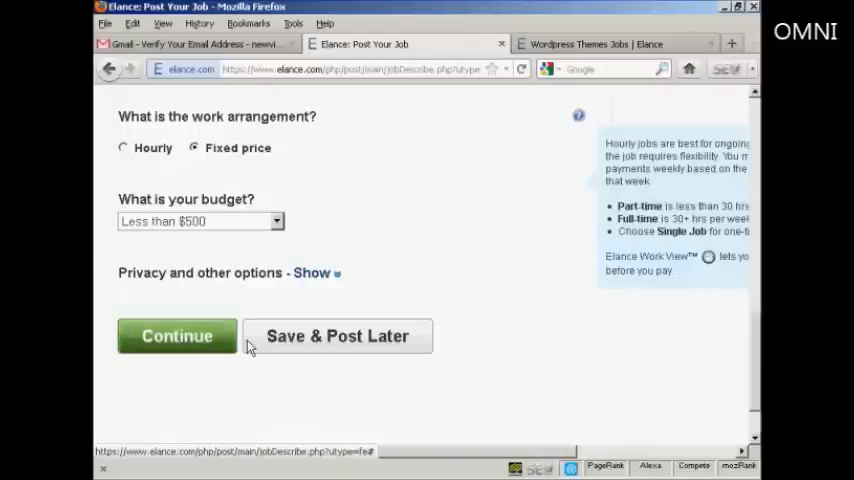
mouse_move(250, 347)
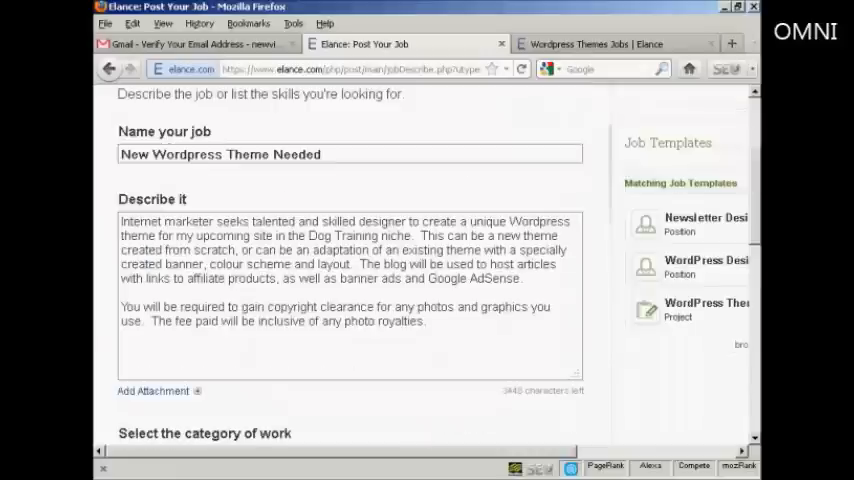
scroll(up, 3)
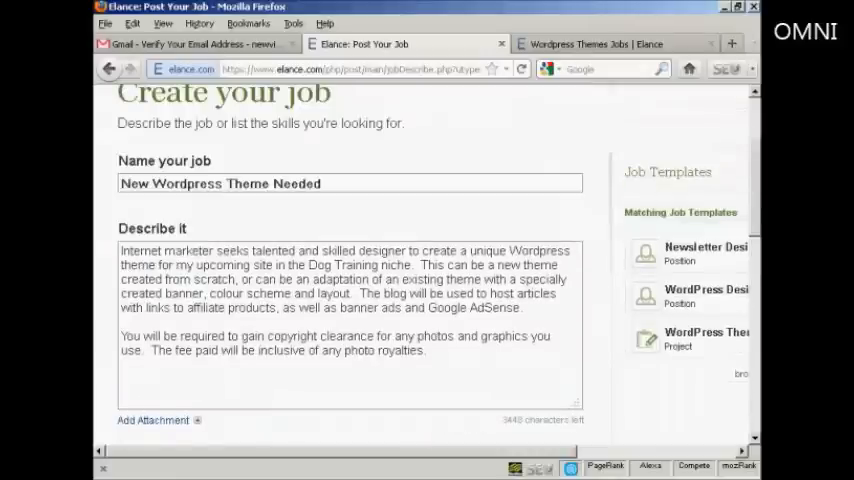
mouse_move(668, 237)
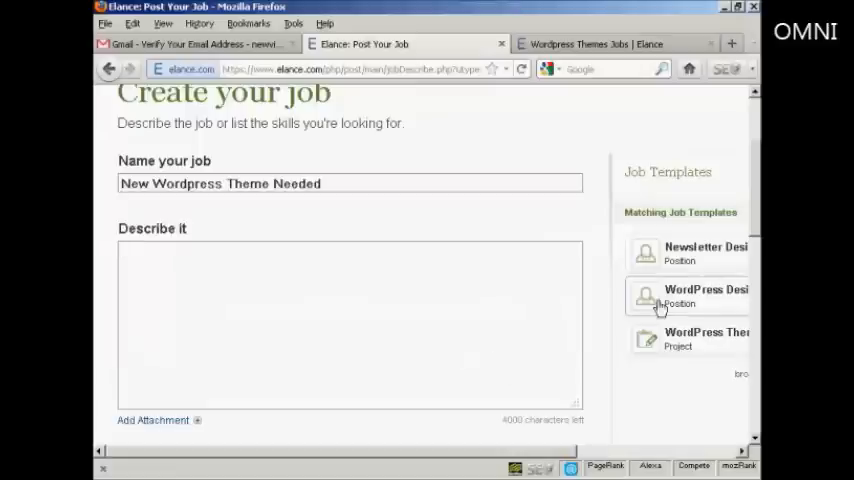
- Apply the WordPress Designer template from the Job Templates sidebar
scroll(right, 3)
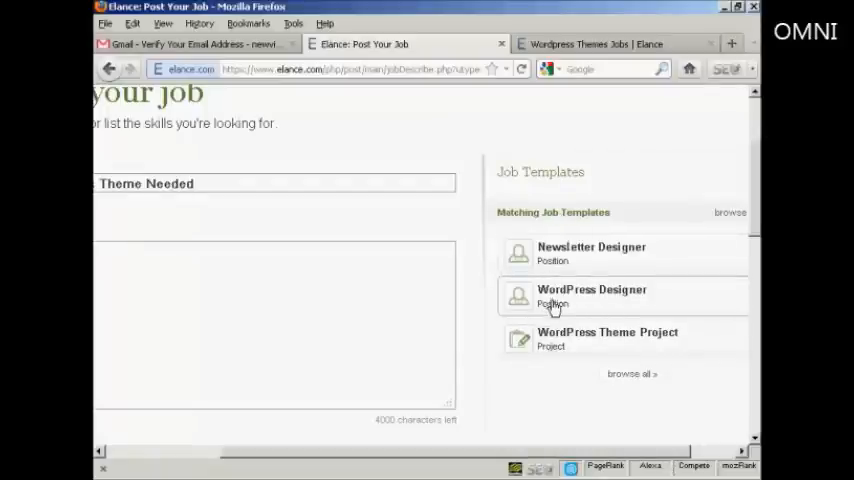
mouse_move(591, 303)
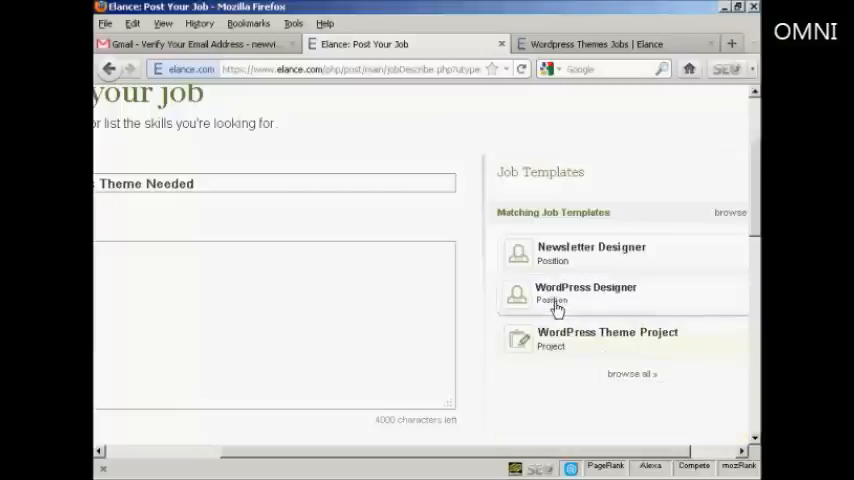
click(586, 293)
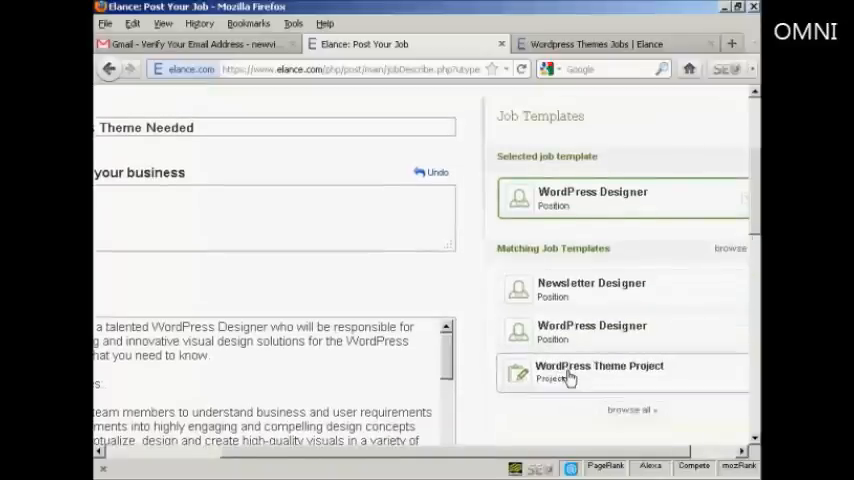
- Switch to the WordPress Theme Project template and mark the project a New Website
click(591, 373)
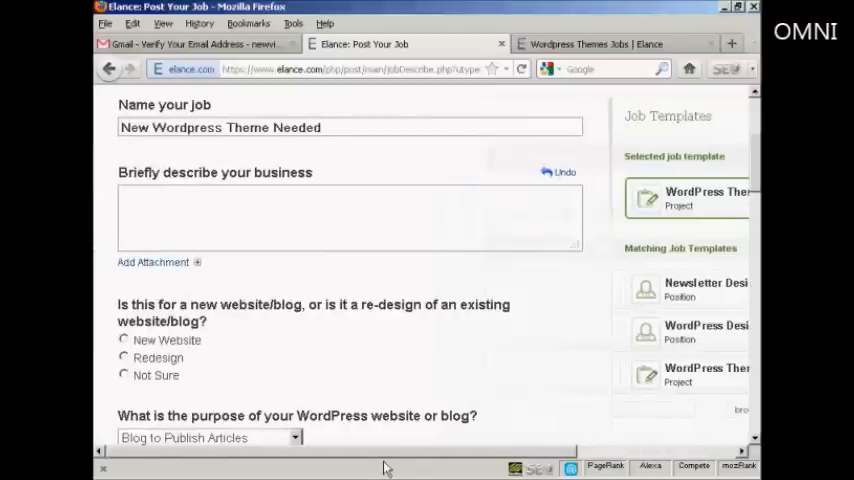
mouse_move(755, 173)
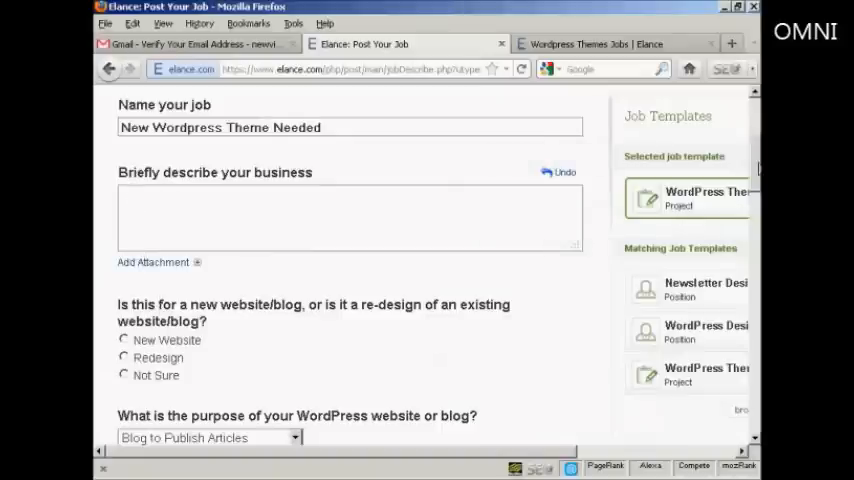
scroll(down, 3)
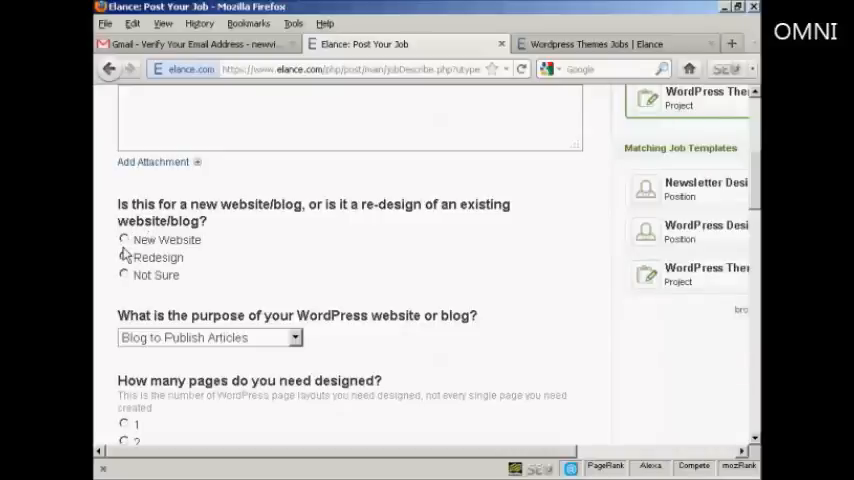
click(124, 240)
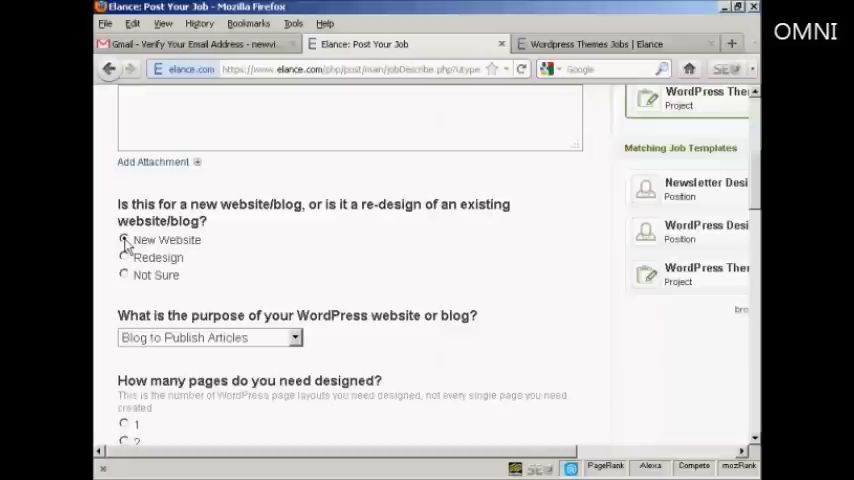
click(123, 239)
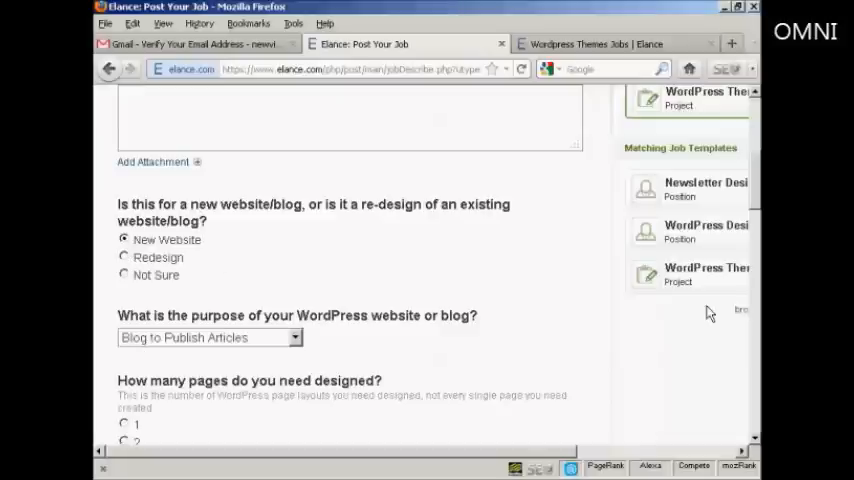
- Request 1 page and describe the needed page as 'Home Page'
scroll(down, 3)
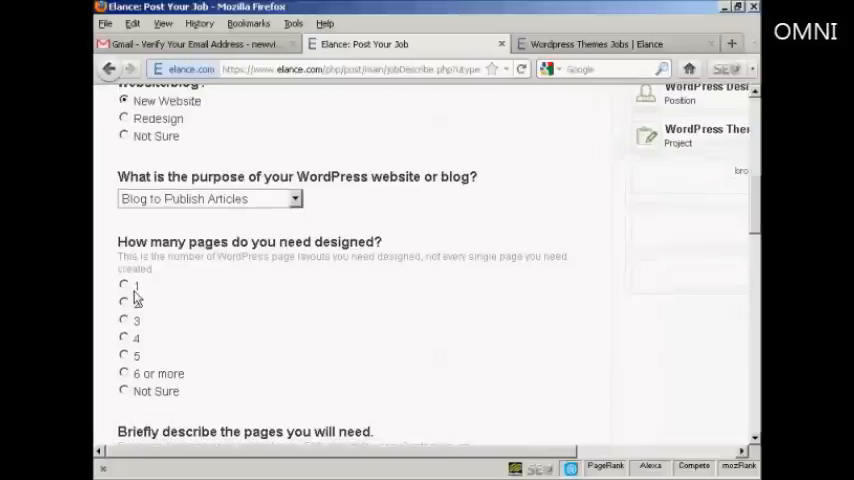
click(122, 286)
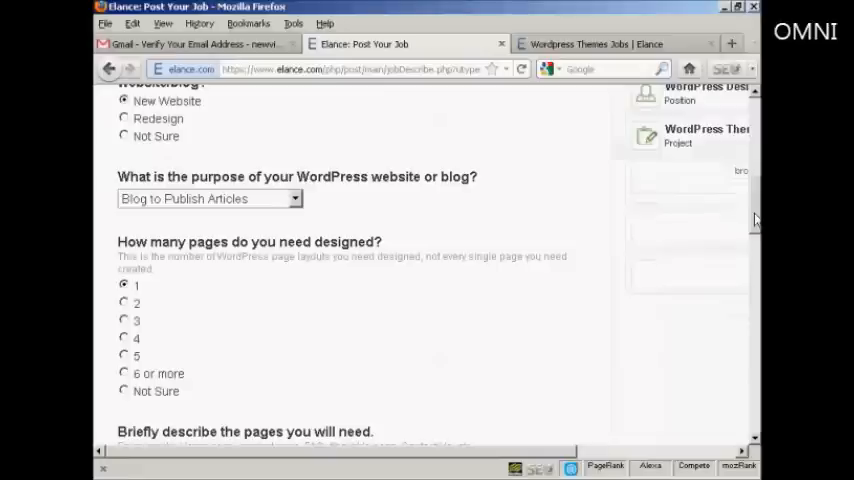
scroll(down, 3)
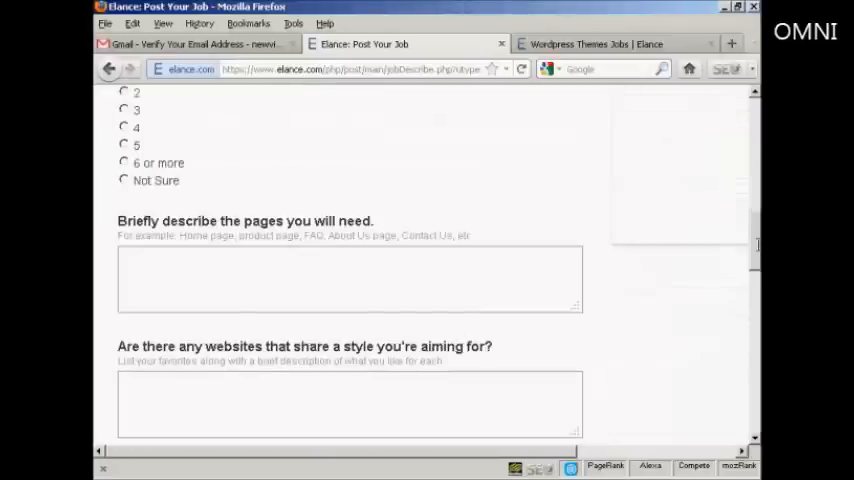
click(158, 267)
text(Home P)
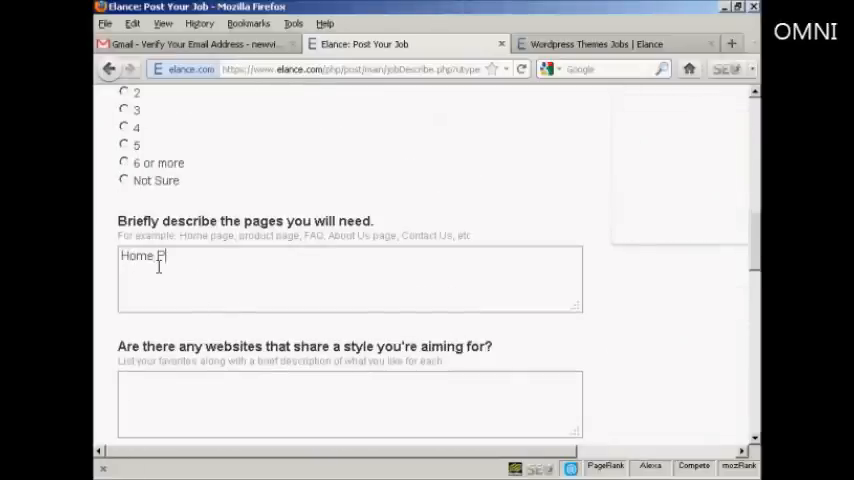
text(age)
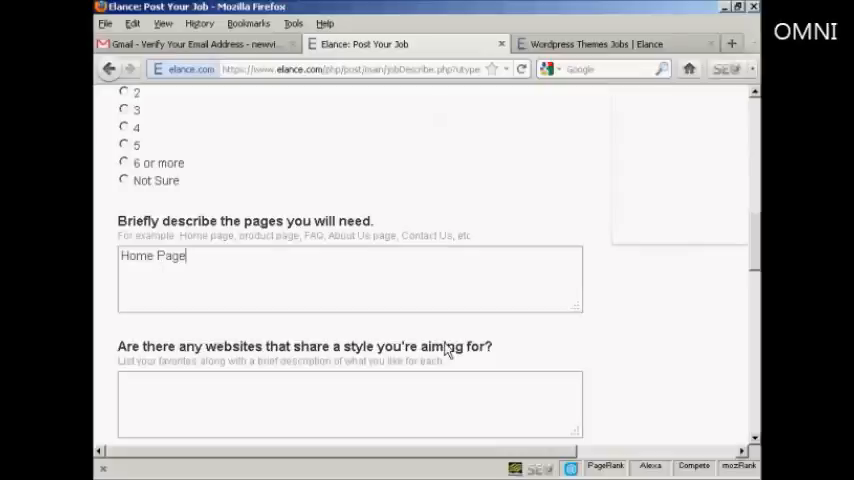
scroll(down, 3)
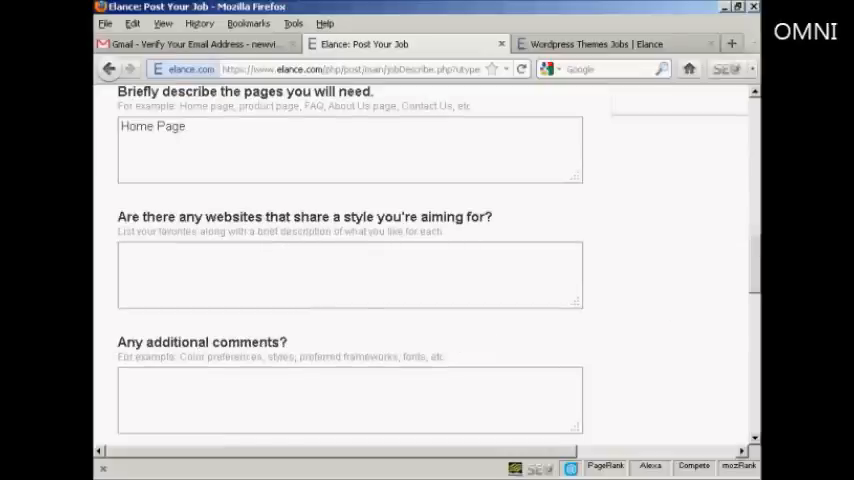
- Add PHP alongside WordPress in the skills and submit the job details
scroll(down, 3)
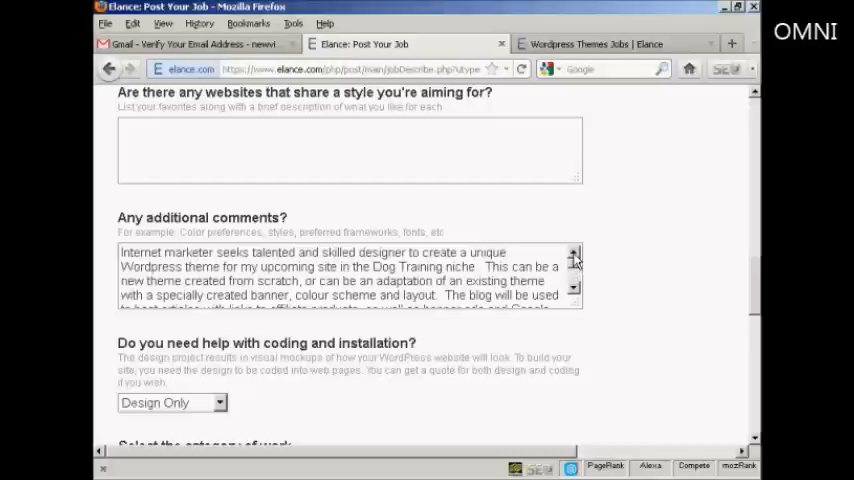
scroll(down, 3)
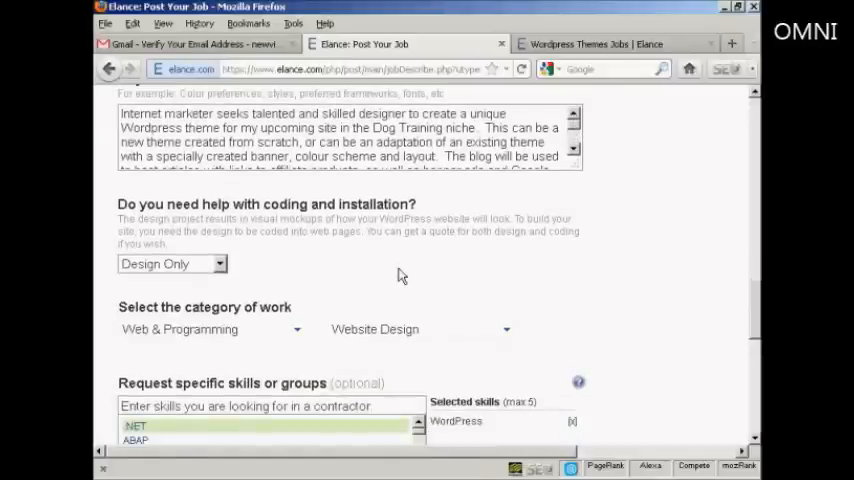
mouse_move(133, 281)
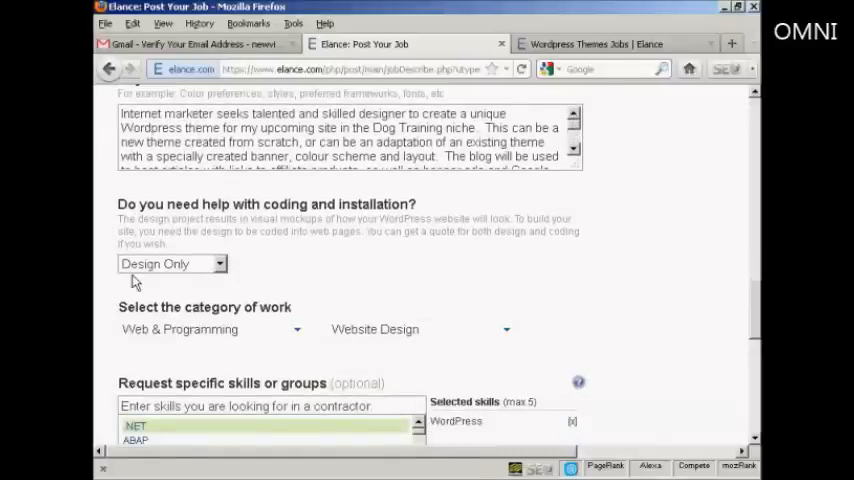
mouse_move(754, 300)
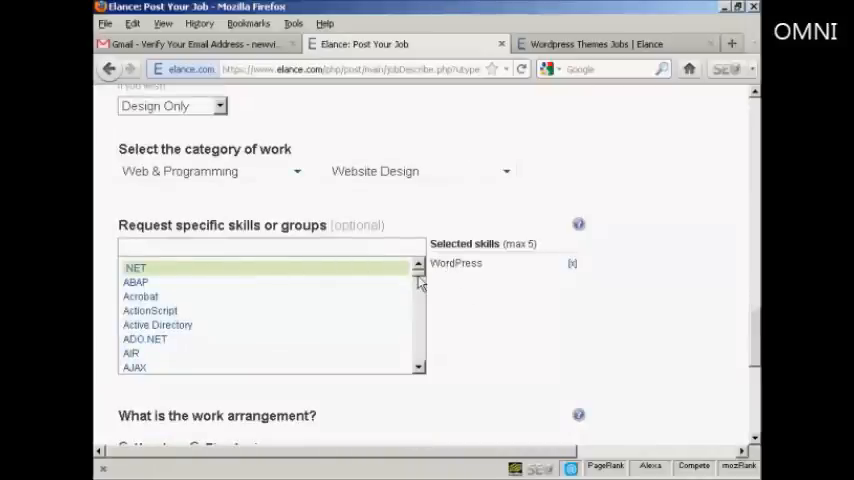
scroll(down, 3)
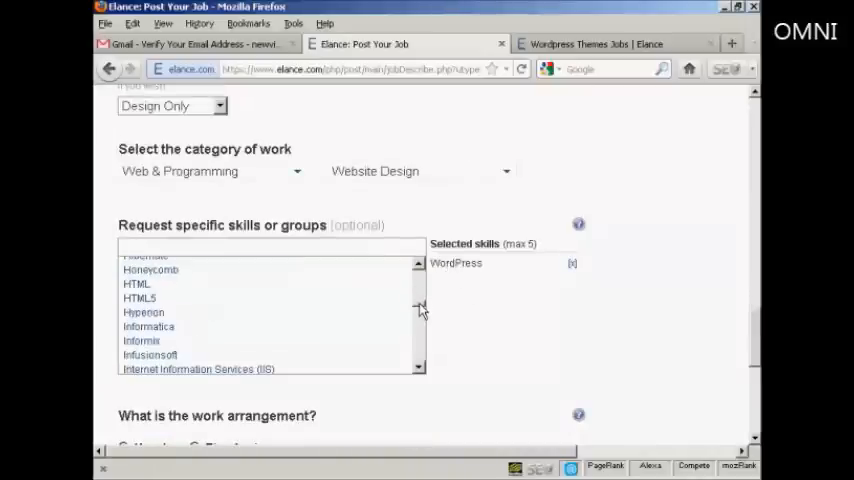
scroll(down, 3)
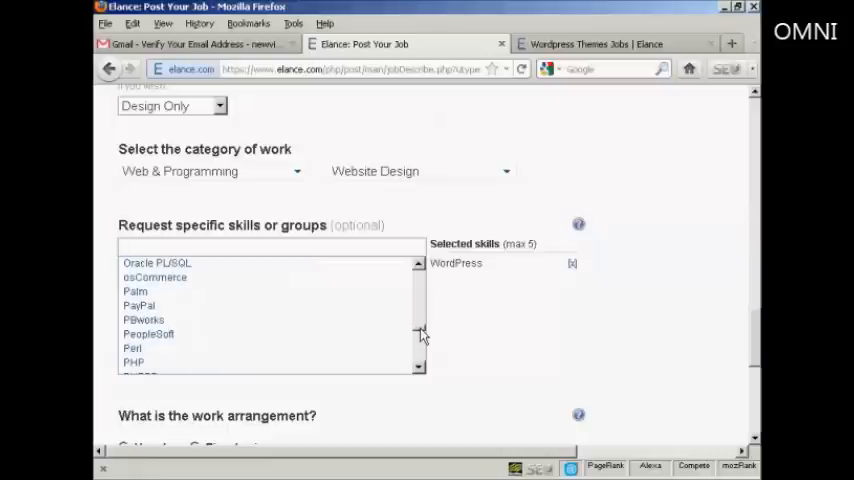
mouse_move(133, 364)
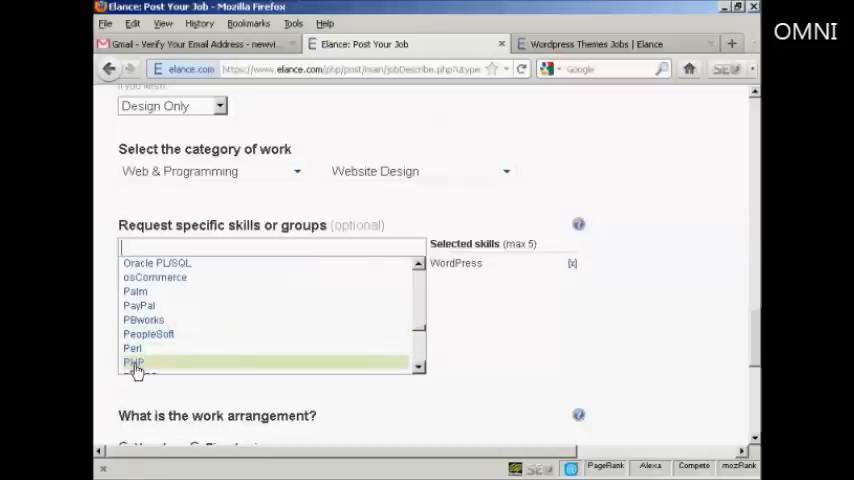
click(134, 361)
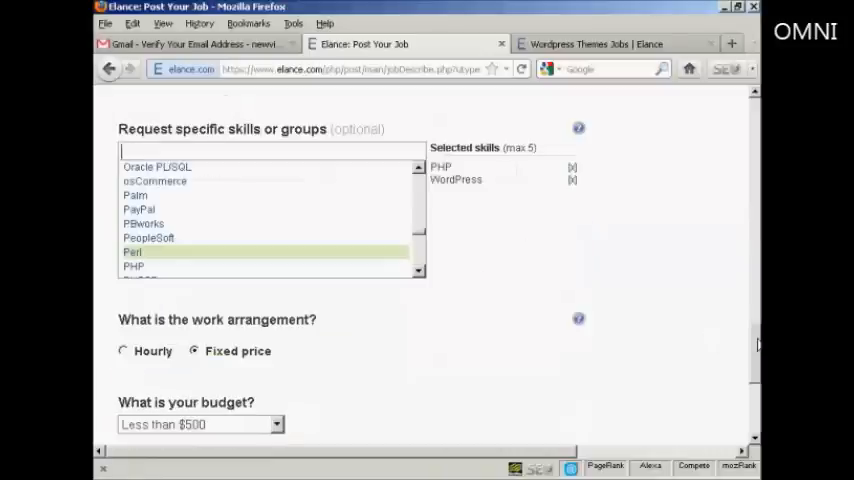
scroll(down, 3)
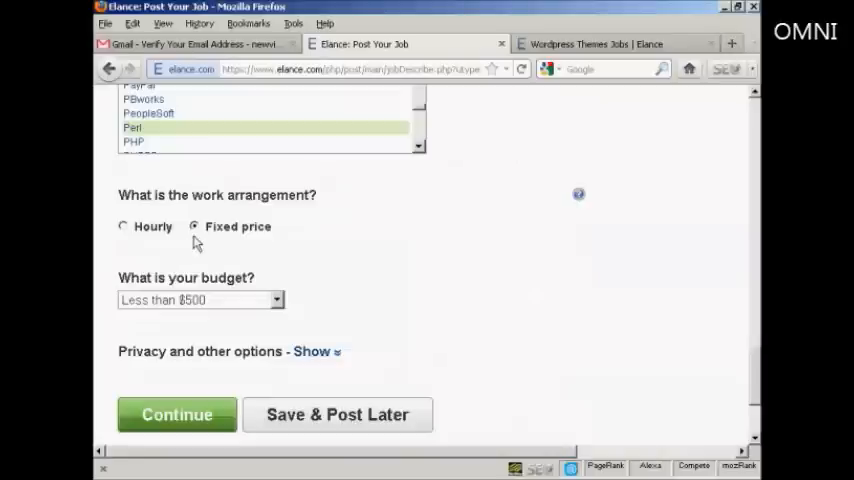
mouse_move(190, 315)
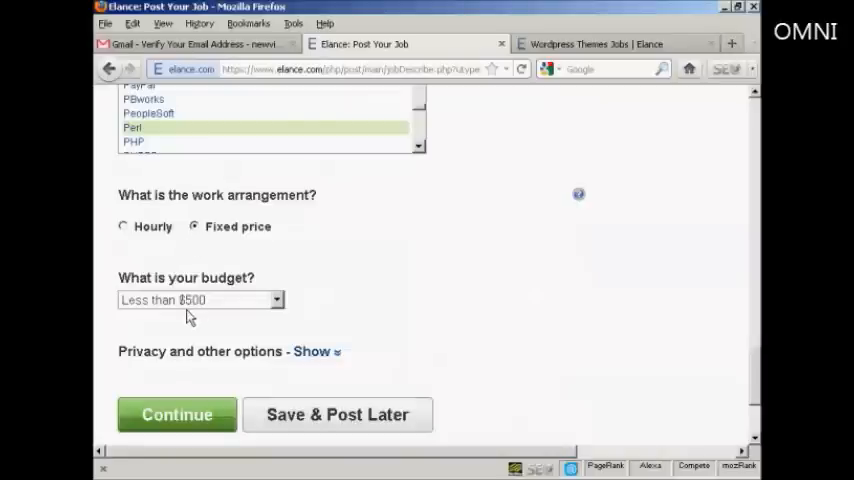
mouse_move(177, 415)
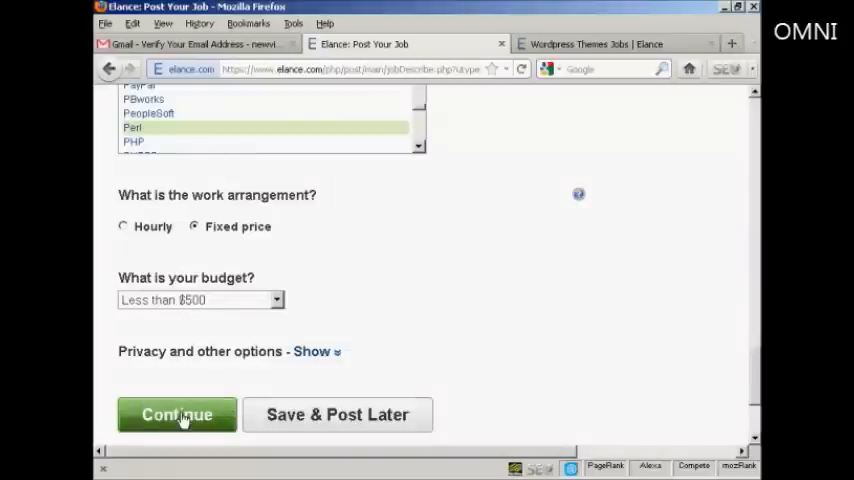
click(177, 414)
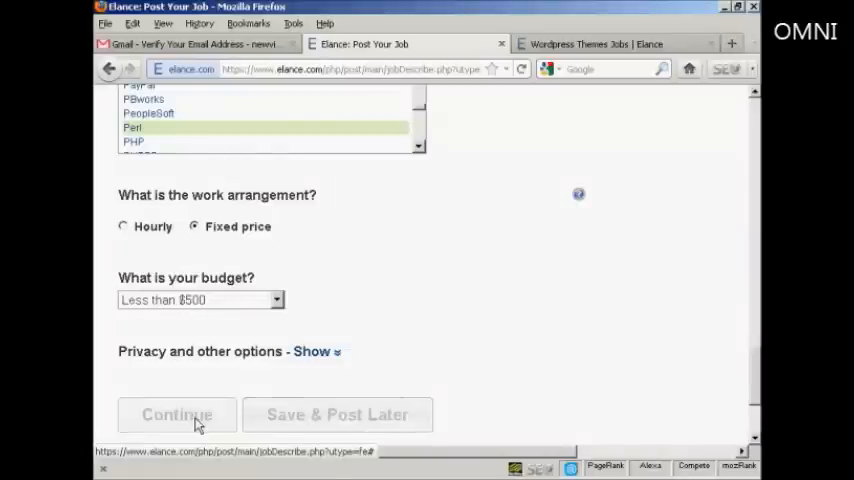
click(176, 414)
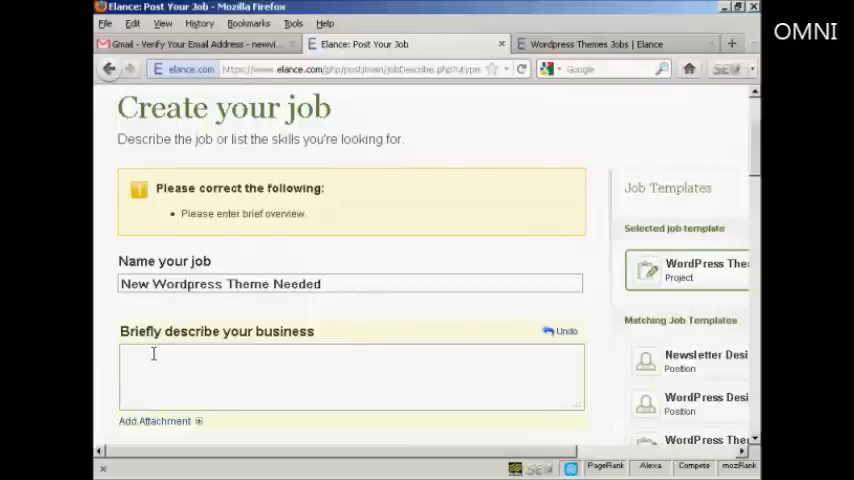
- Describe the business as 'I am an experienced internet affiliate marketer...' and continue
text(I am an experienced internet affiliate marketer with several websites on the 'net.)
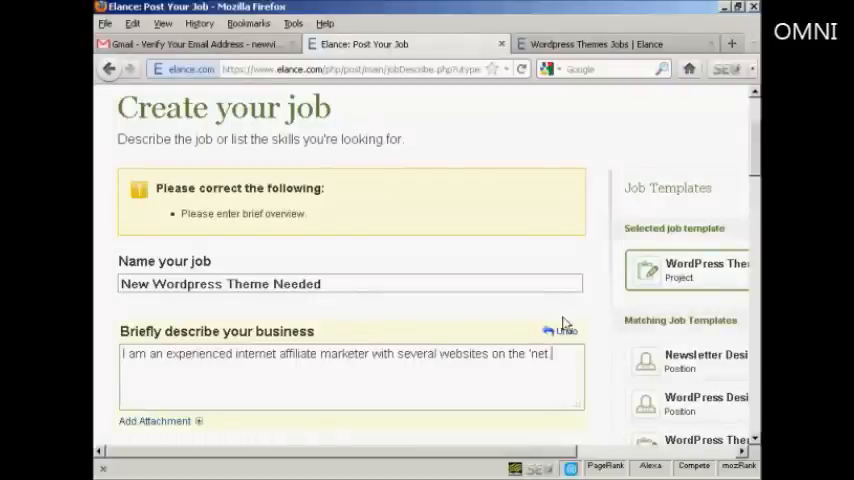
scroll(down, 3)
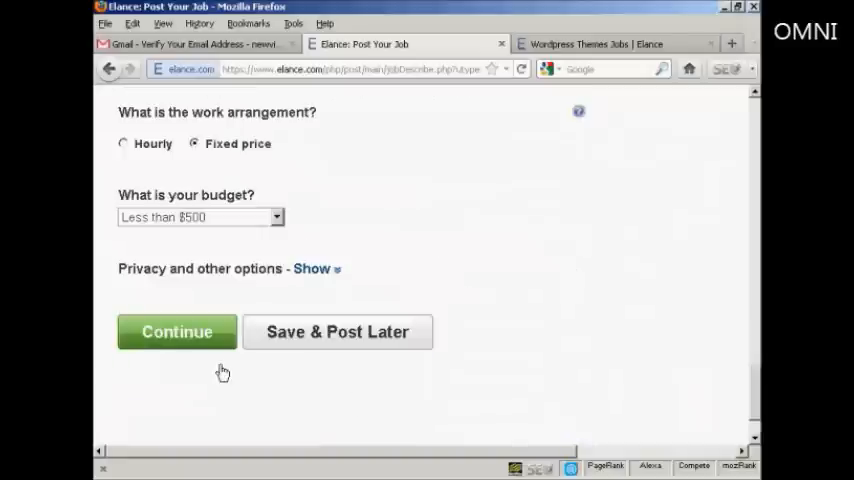
click(177, 331)
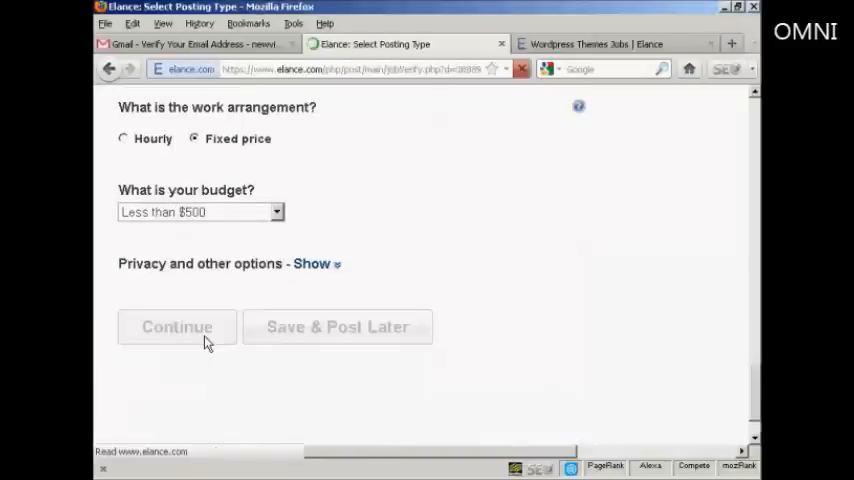
click(177, 327)
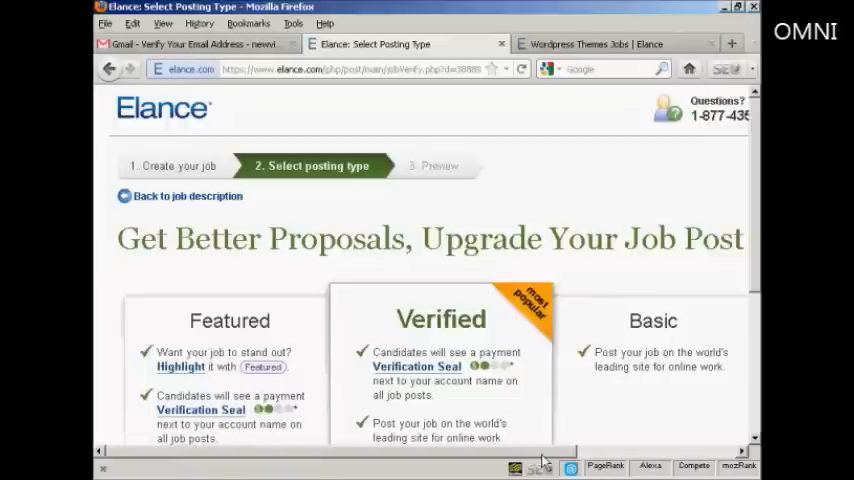
mouse_move(759, 237)
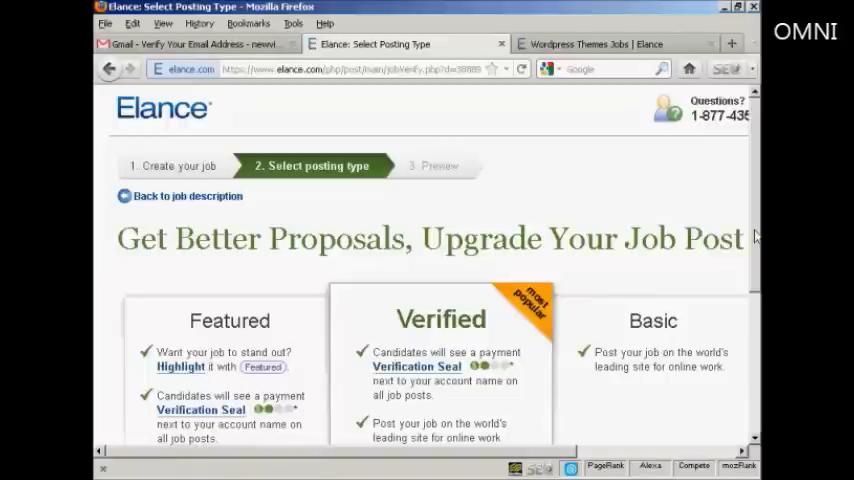
- Select the free Basic posting type to reach Preview and Post
scroll(down, 3)
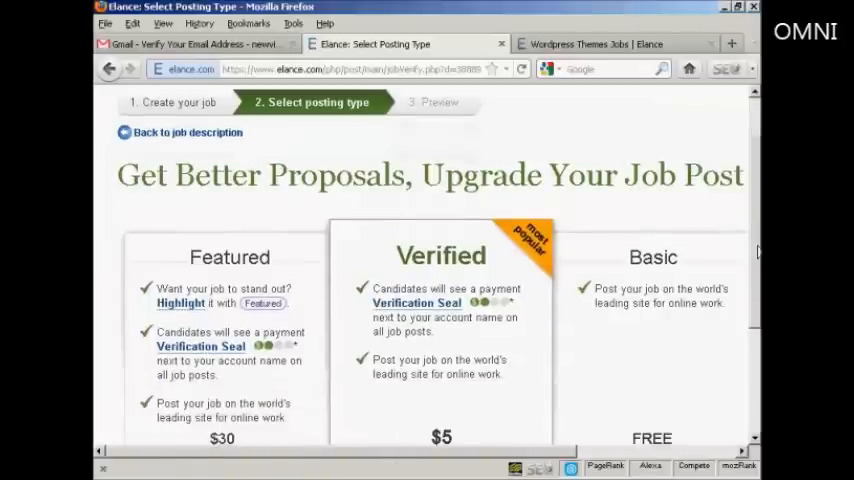
scroll(down, 3)
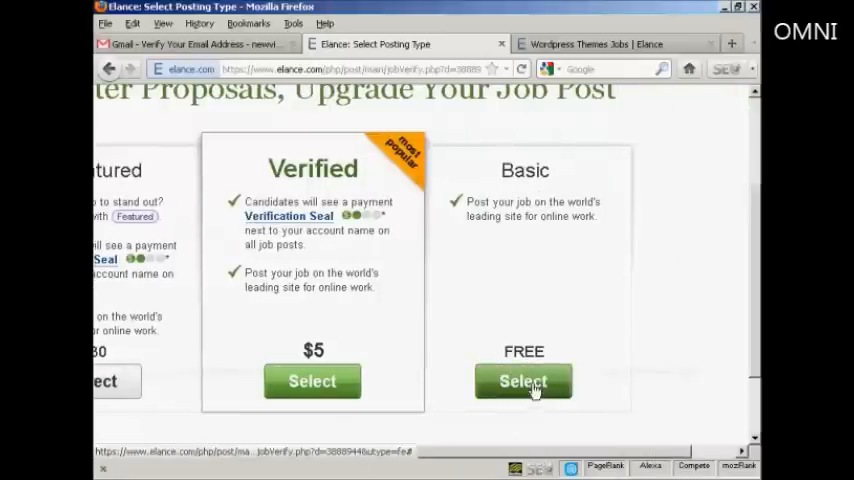
click(523, 381)
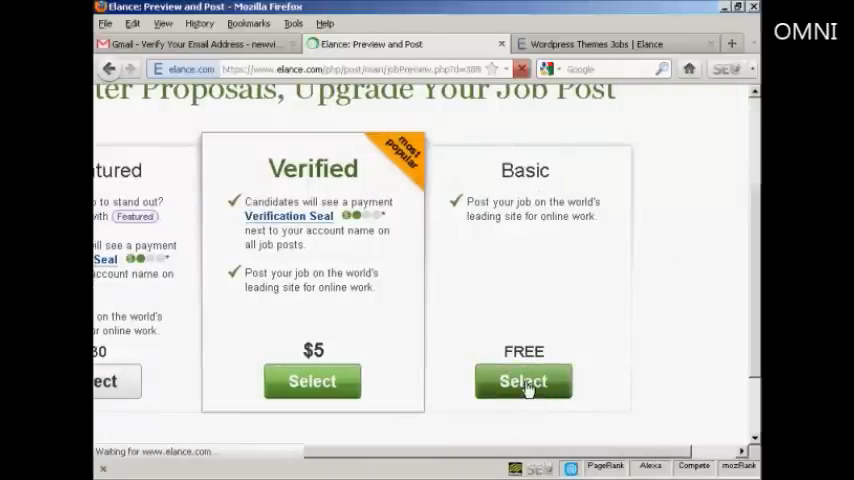
click(523, 380)
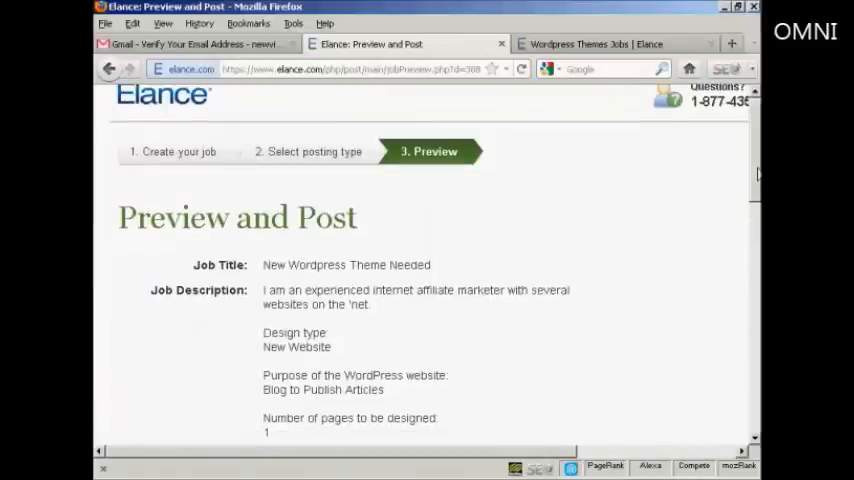
scroll(down, 3)
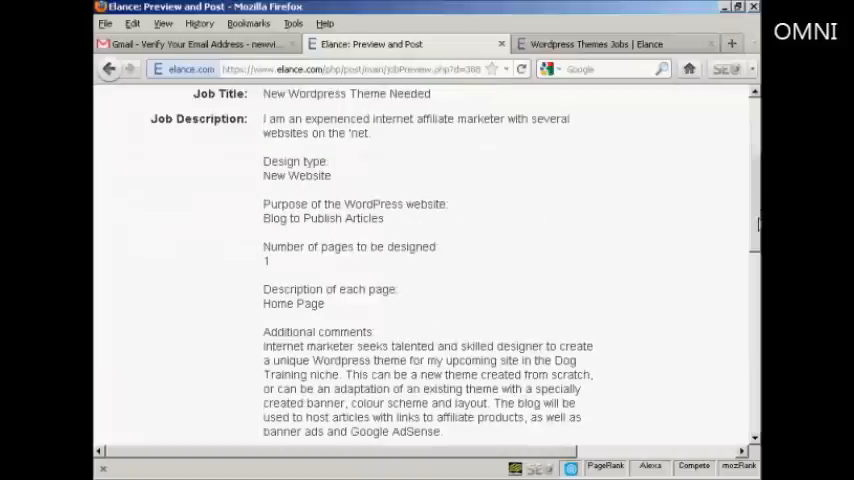
scroll(down, 3)
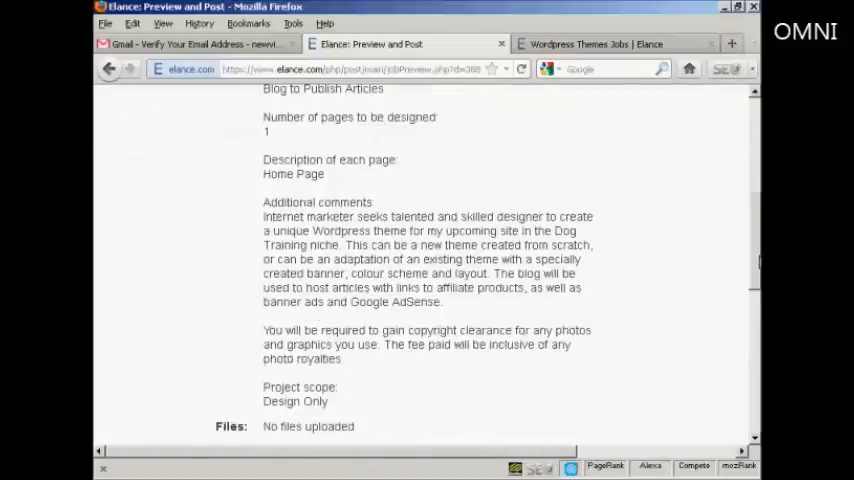
scroll(down, 3)
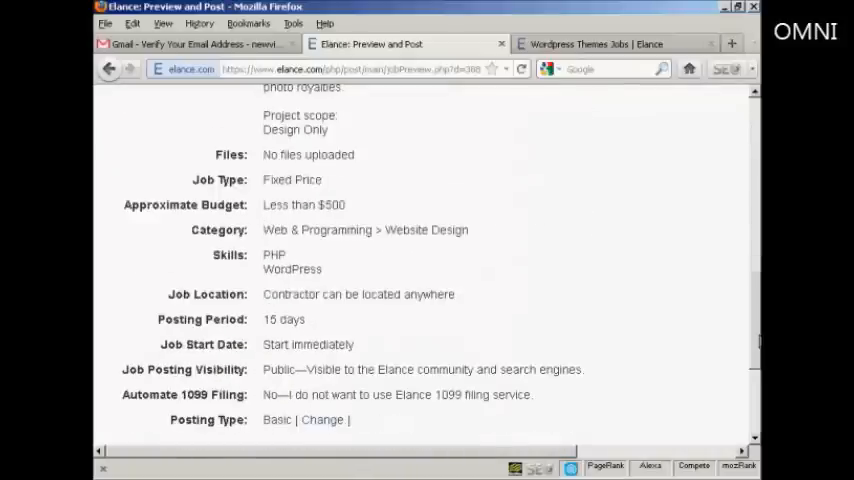
scroll(down, 3)
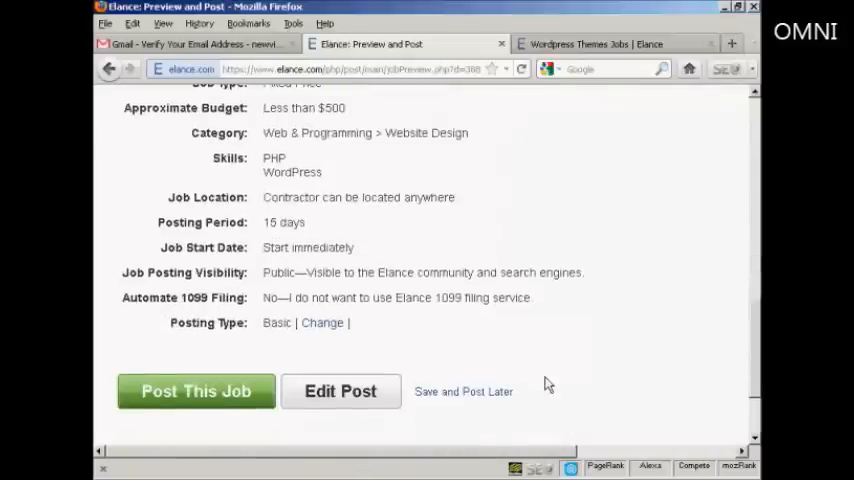
mouse_move(738, 364)
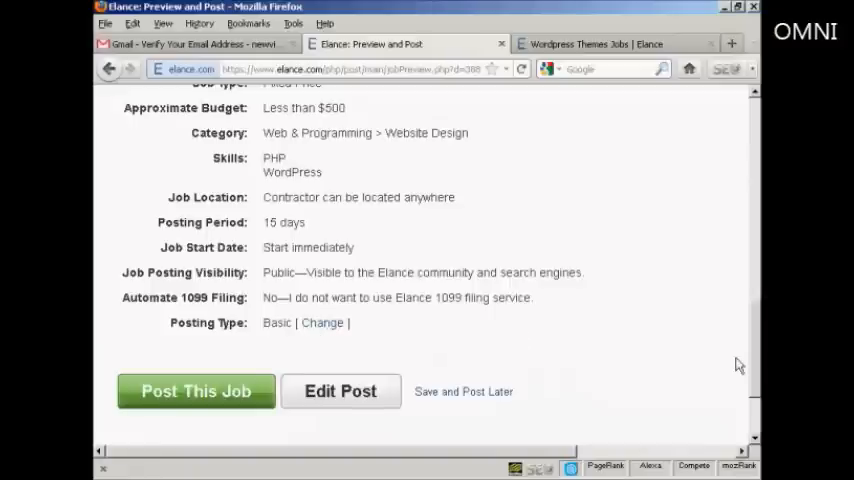
scroll(down, 3)
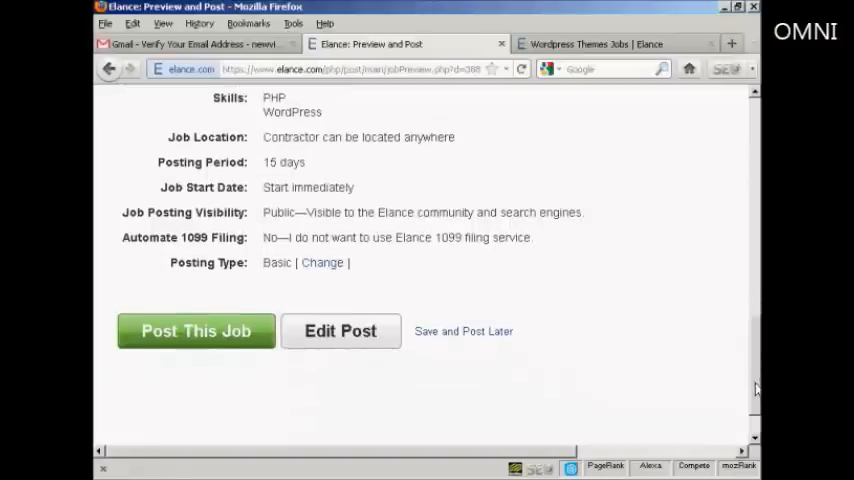